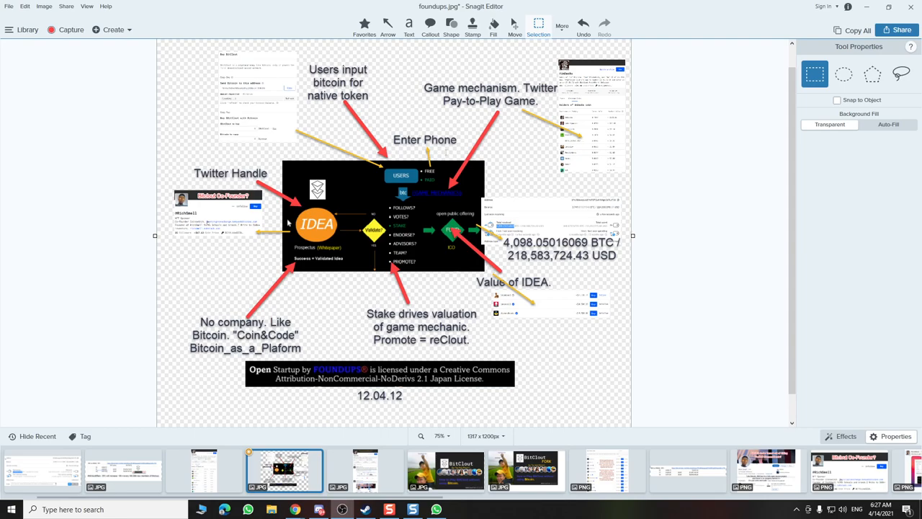
pyautogui.moveTo(807, 366)
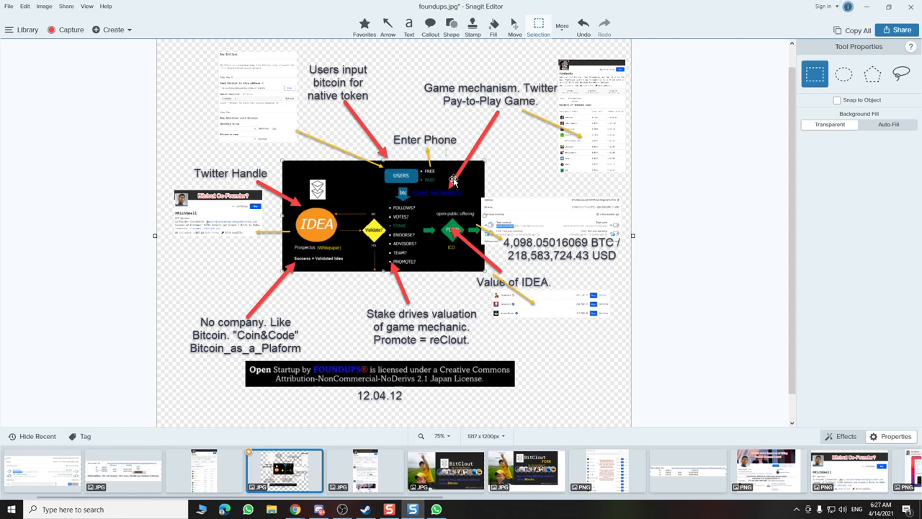
pyautogui.moveTo(474, 224)
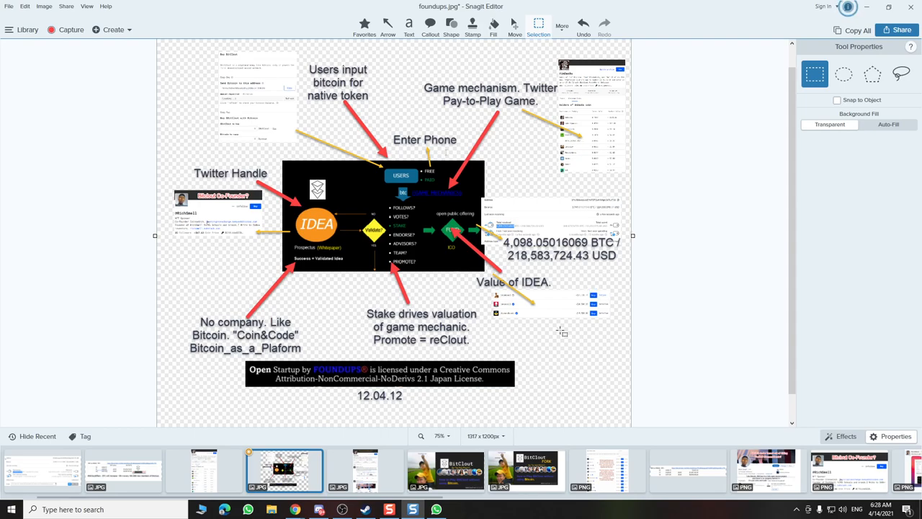
pyautogui.moveTo(589, 332)
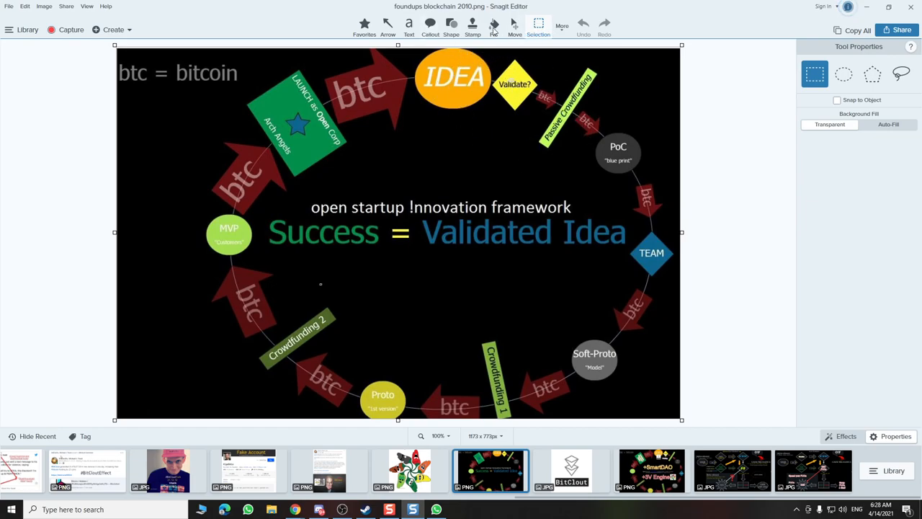
# - Switch to the Shape tool and pull down its shape dropdown to reach the Library
pyautogui.click(450, 26)
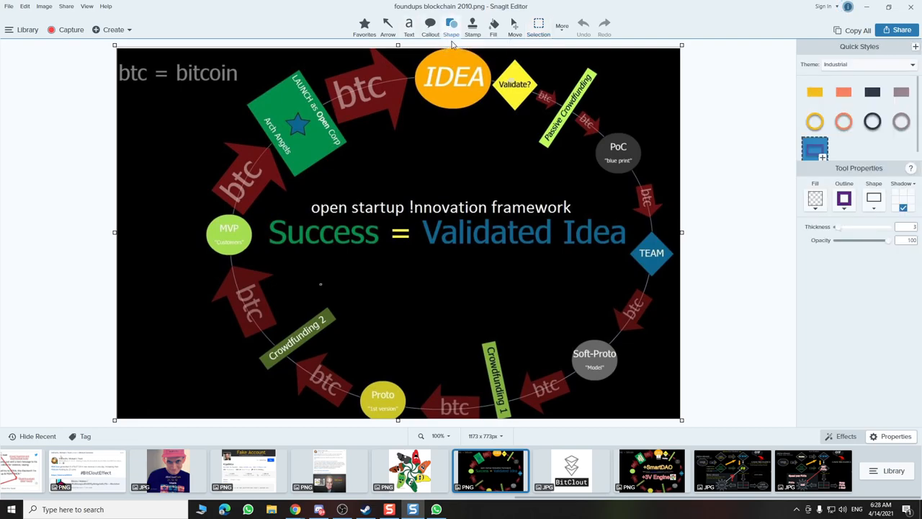
pyautogui.moveTo(815, 148)
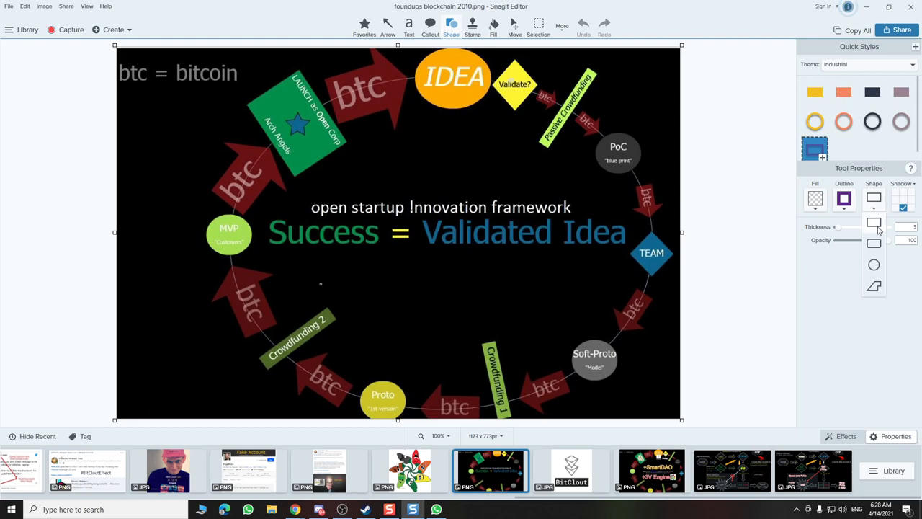
pyautogui.moveTo(415, 52); pyautogui.dragTo(584, 139)
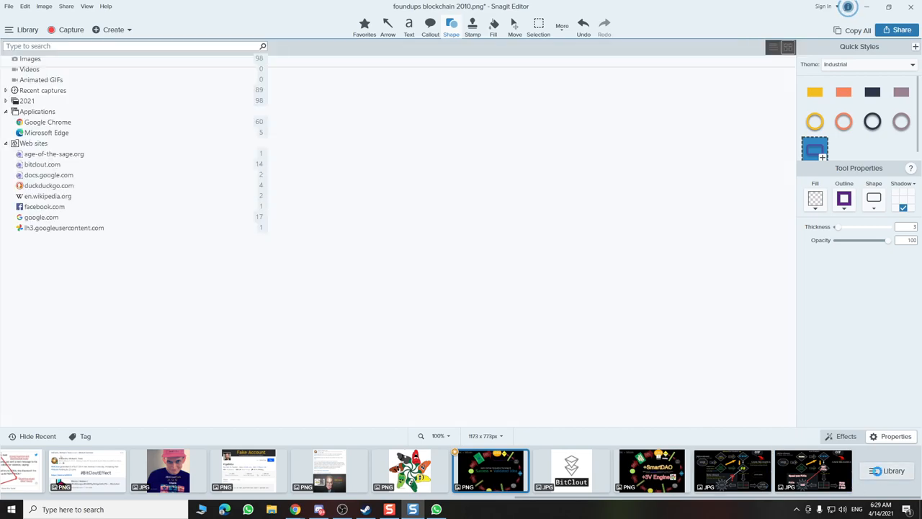
# - Scroll the Recent captures list and open efFoundups 121221.png for editing
pyautogui.click(27, 29)
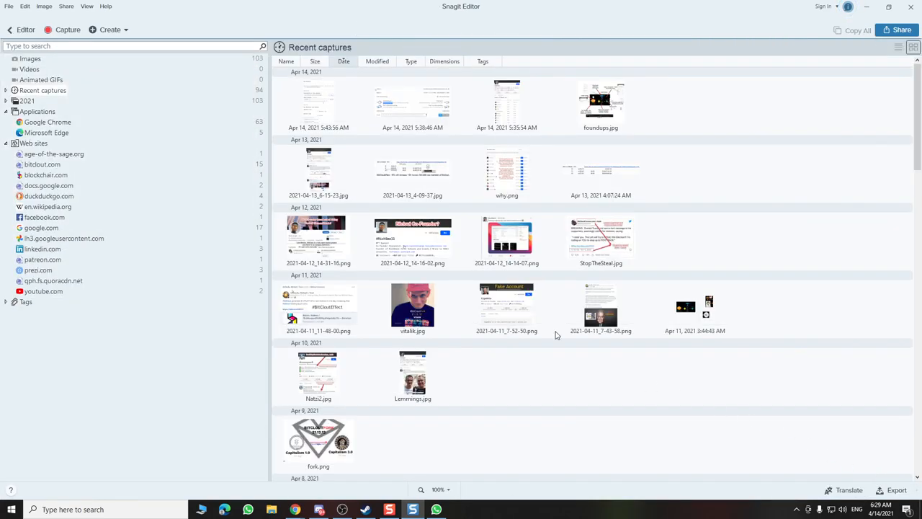
pyautogui.scroll(-3)
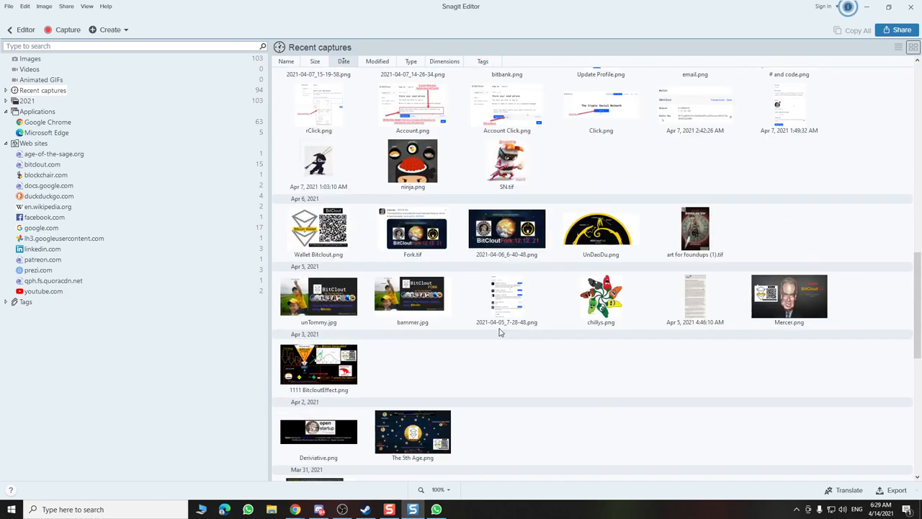
pyautogui.scroll(-3)
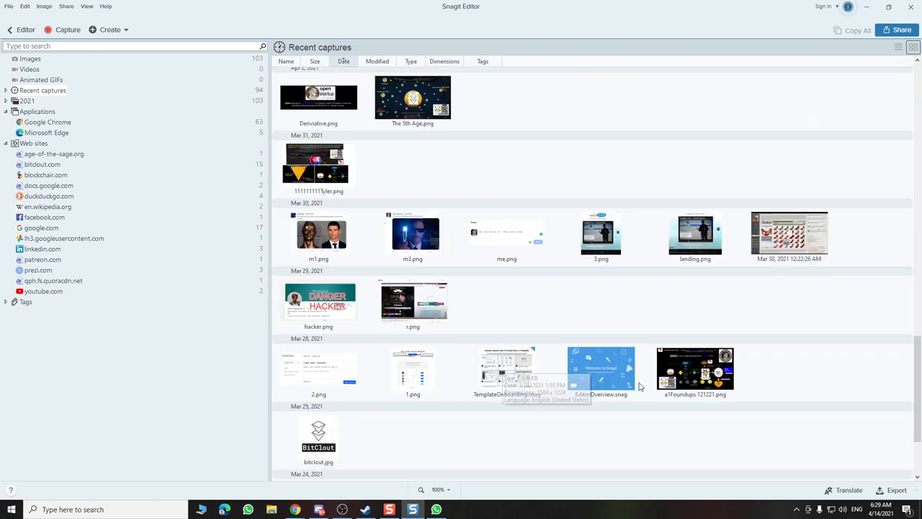
pyautogui.doubleClick(694, 372)
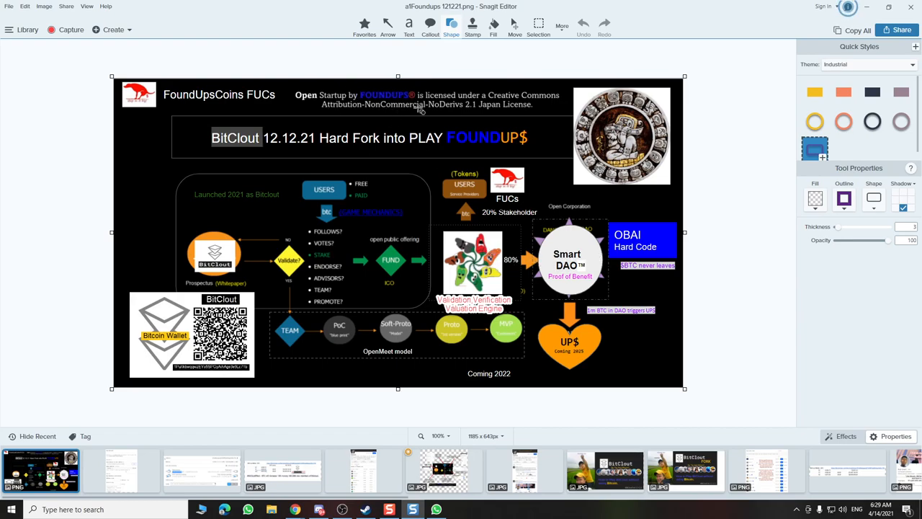
pyautogui.moveTo(579, 281)
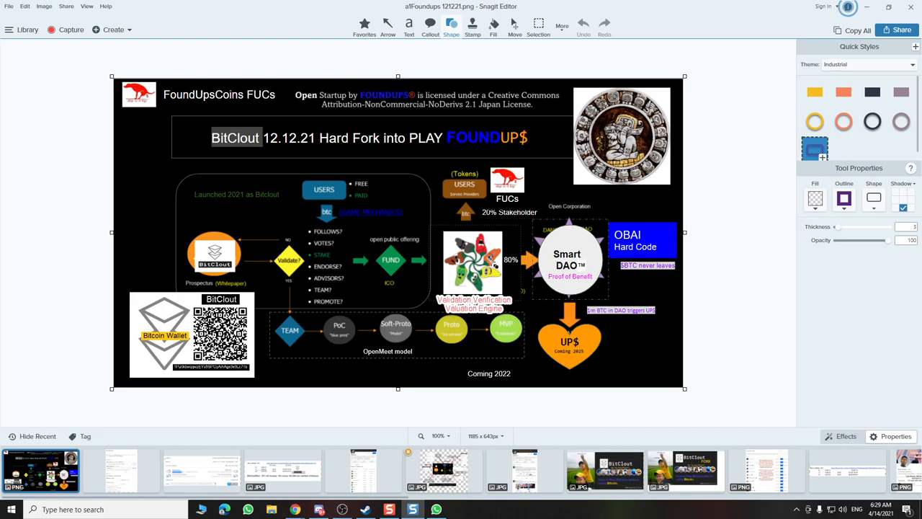
pyautogui.moveTo(490, 227)
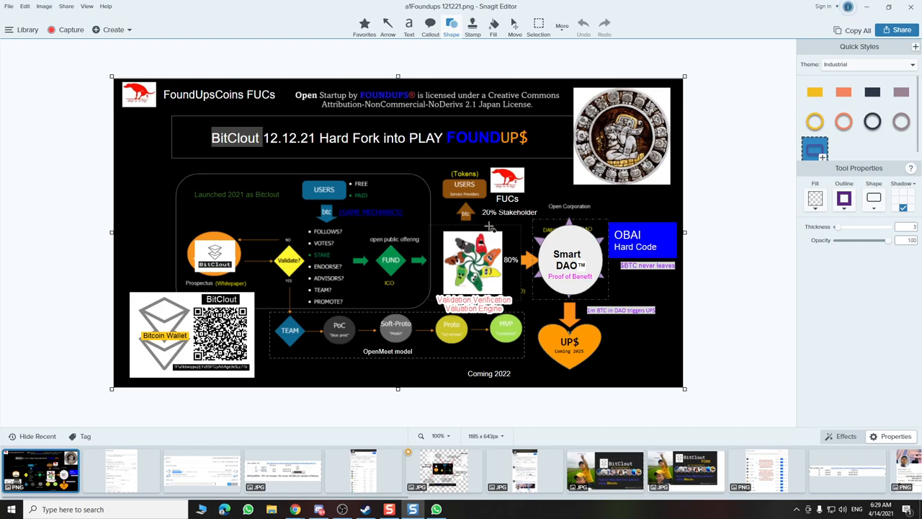
pyautogui.moveTo(409, 297)
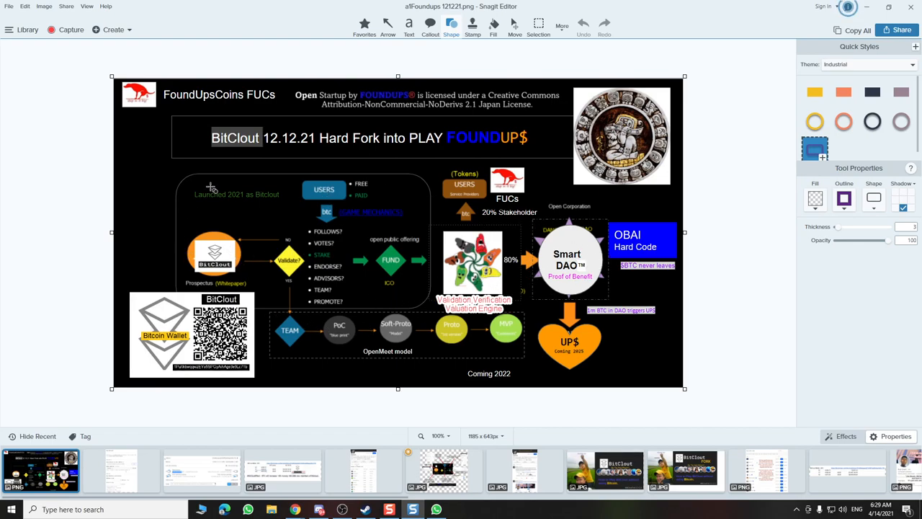
pyautogui.moveTo(409, 273)
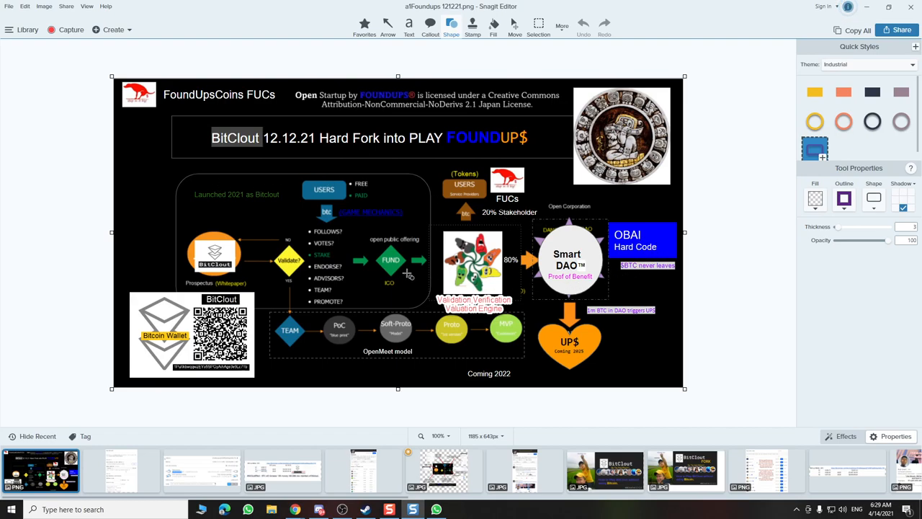
pyautogui.moveTo(442, 112)
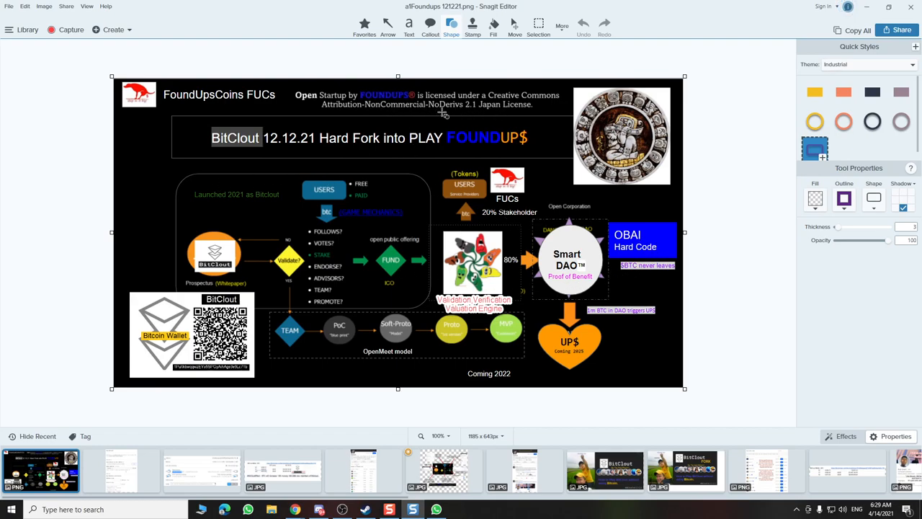
# - Nudge an element on the hard fork diagram and switch to the Text tool
pyautogui.moveTo(383, 114); pyautogui.dragTo(481, 128)
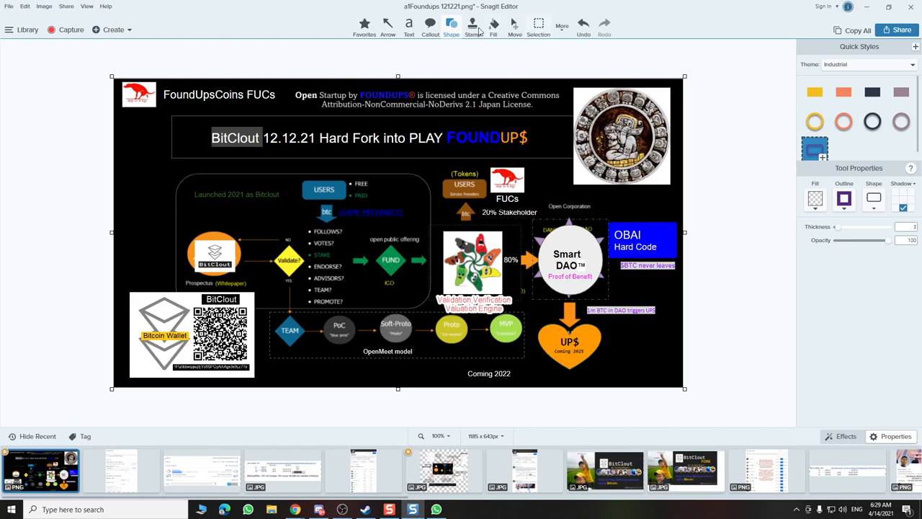
pyautogui.click(409, 26)
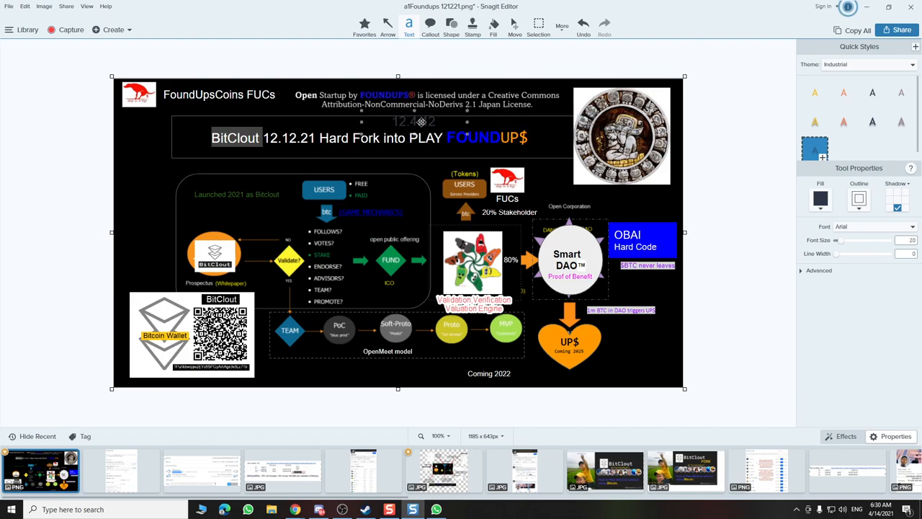
# - Add a 12.12.21 date text box under the license line, then return to foundups.jpg
pyautogui.moveTo(415, 121); pyautogui.dragTo(542, 108)
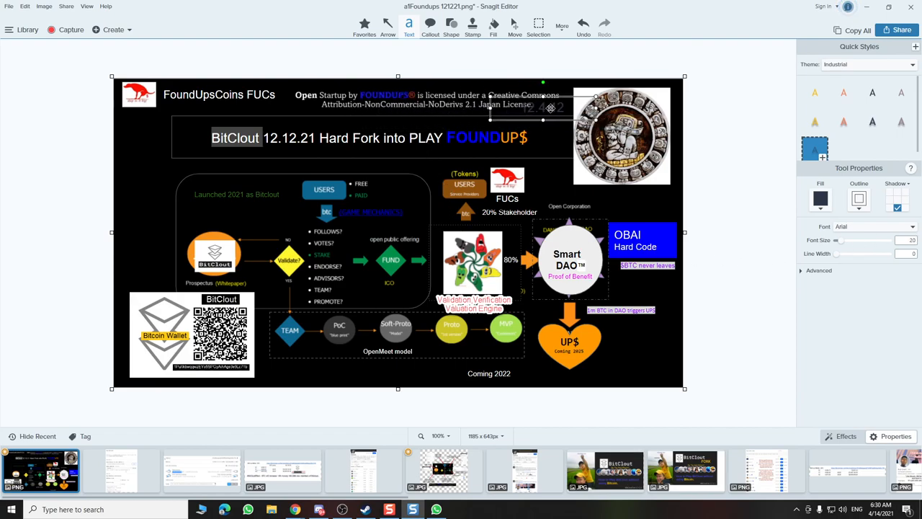
pyautogui.moveTo(544, 107); pyautogui.dragTo(382, 123)
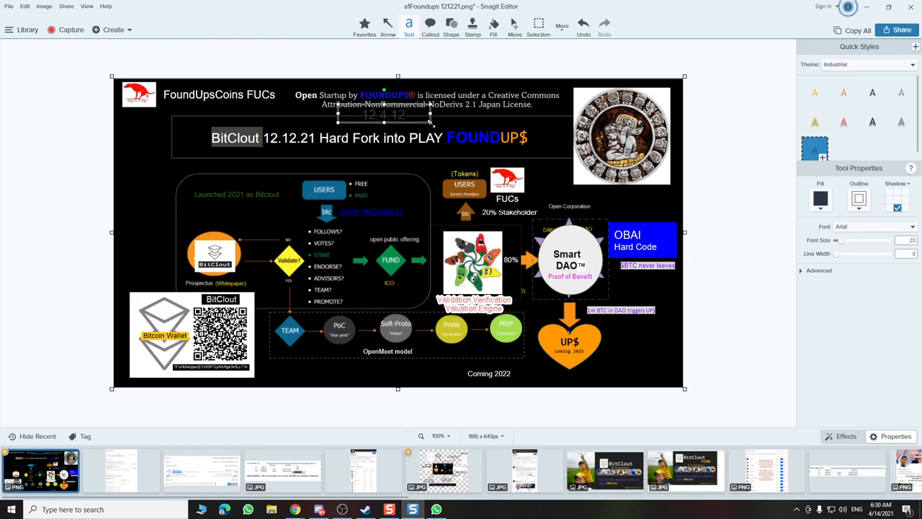
pyautogui.doubleClick(383, 115)
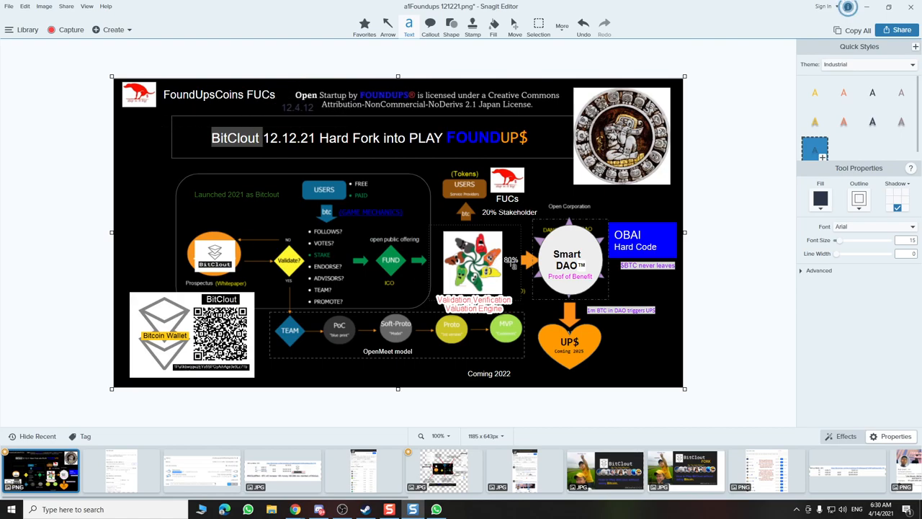
pyautogui.moveTo(229, 183)
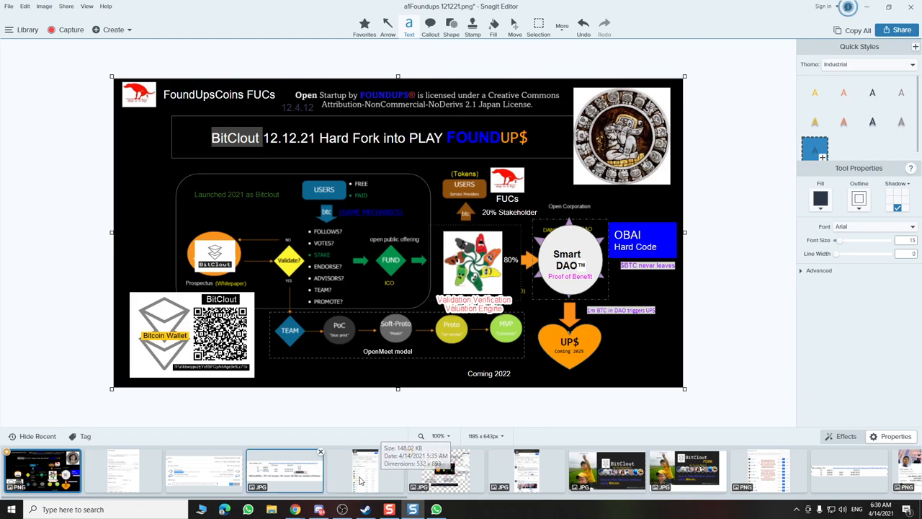
pyautogui.click(445, 469)
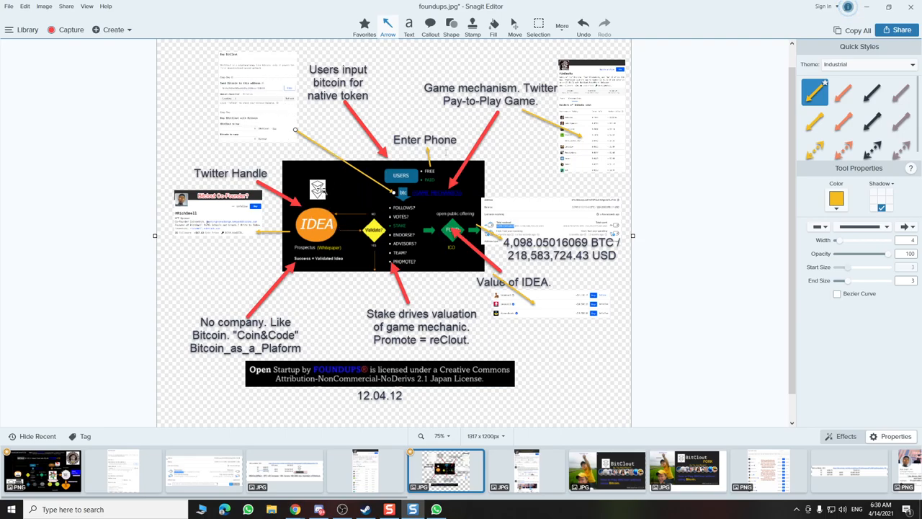
pyautogui.click(539, 26)
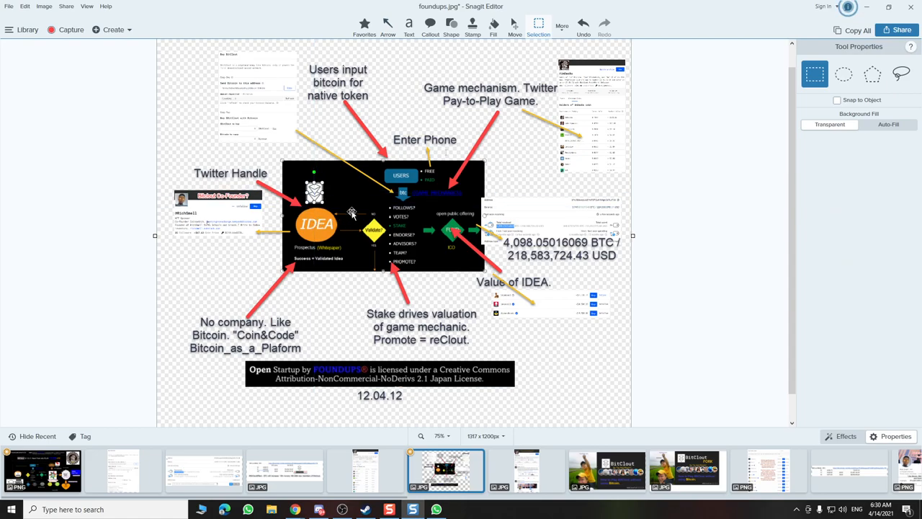
pyautogui.moveTo(432, 176)
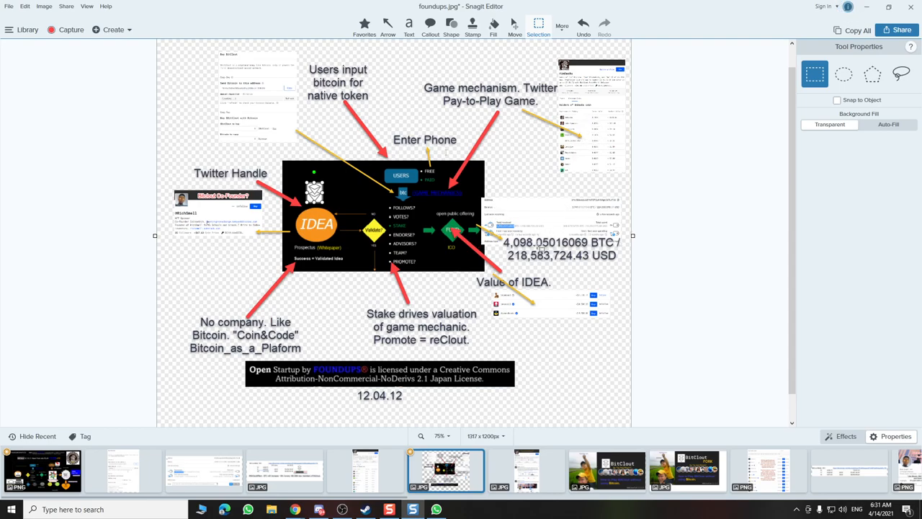
pyautogui.click(388, 26)
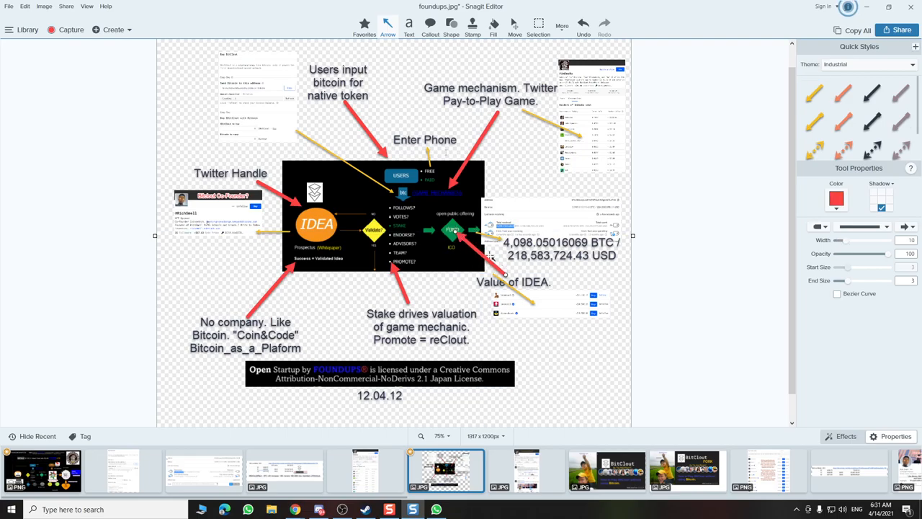
pyautogui.moveTo(540, 302)
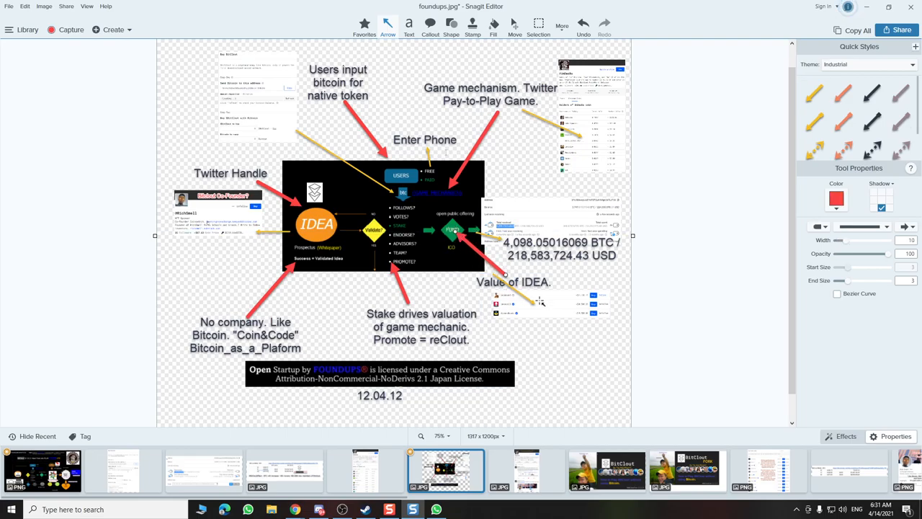
pyautogui.moveTo(493, 285)
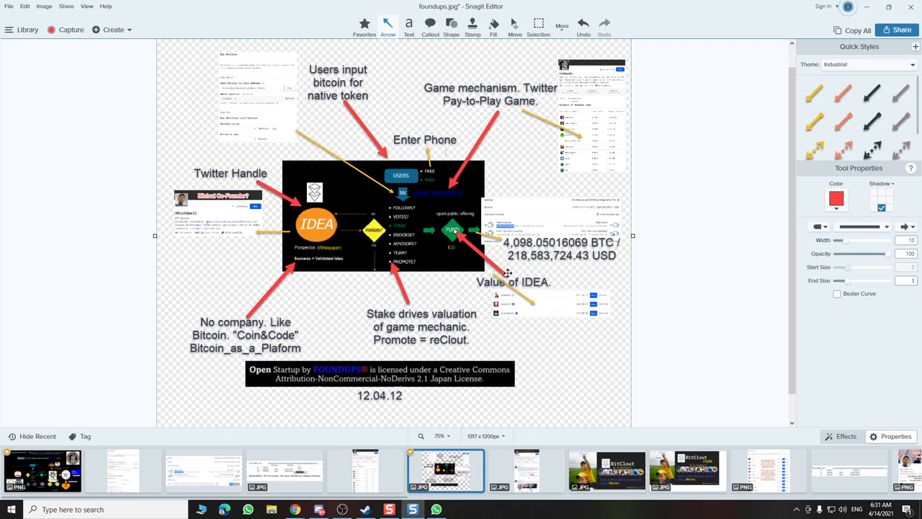
pyautogui.moveTo(511, 289)
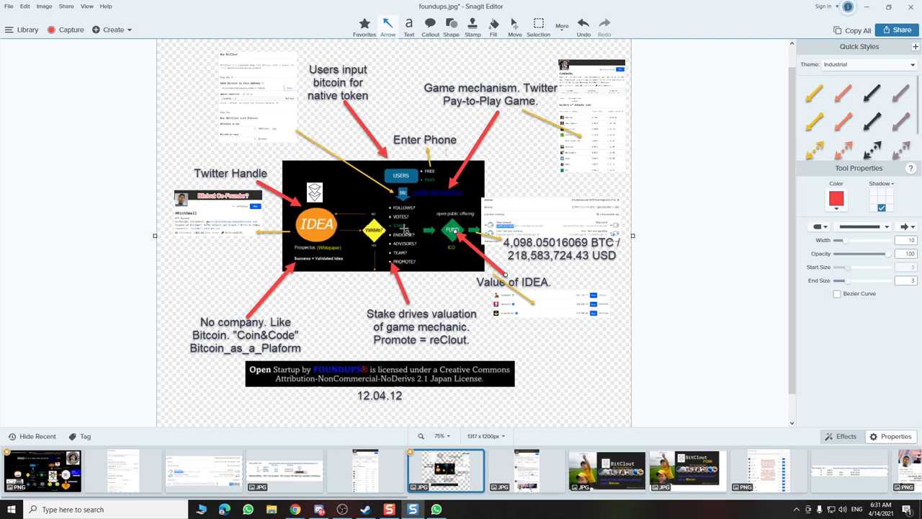
pyautogui.moveTo(421, 210)
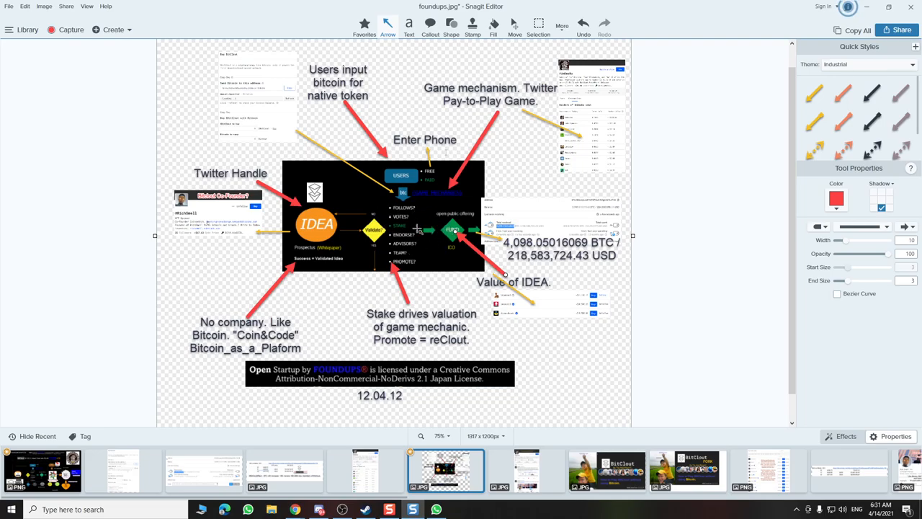
pyautogui.moveTo(403, 228)
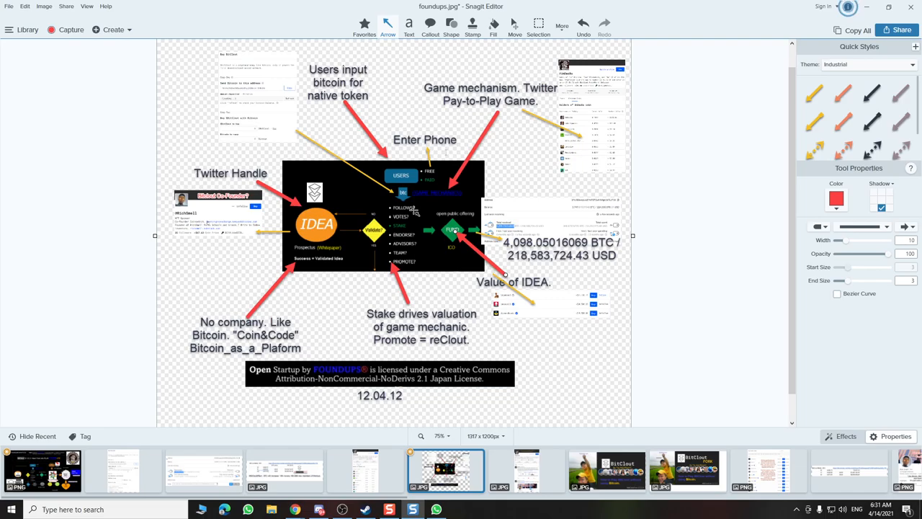
pyautogui.moveTo(386, 225)
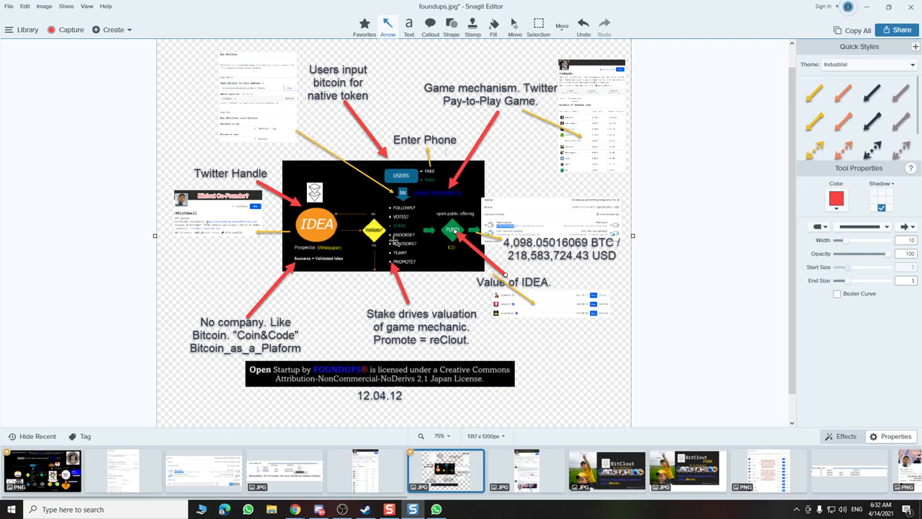
pyautogui.moveTo(444, 332)
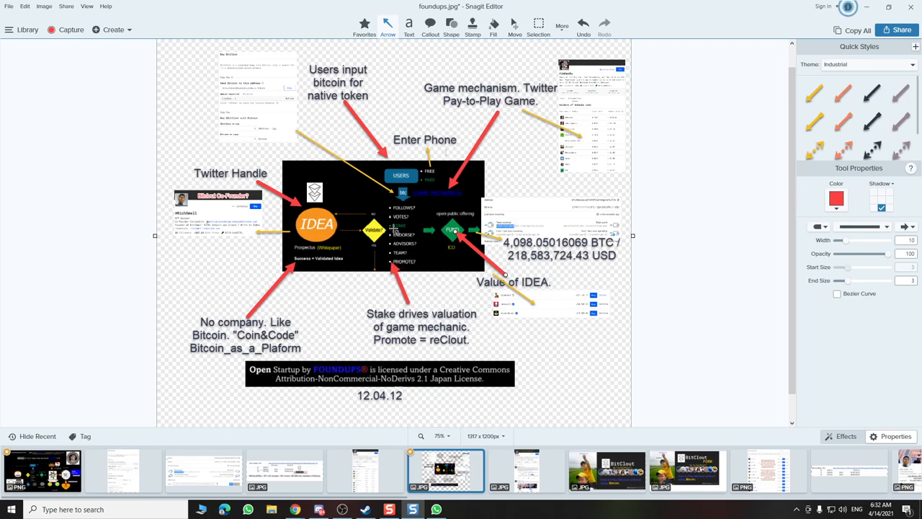
pyautogui.moveTo(406, 209)
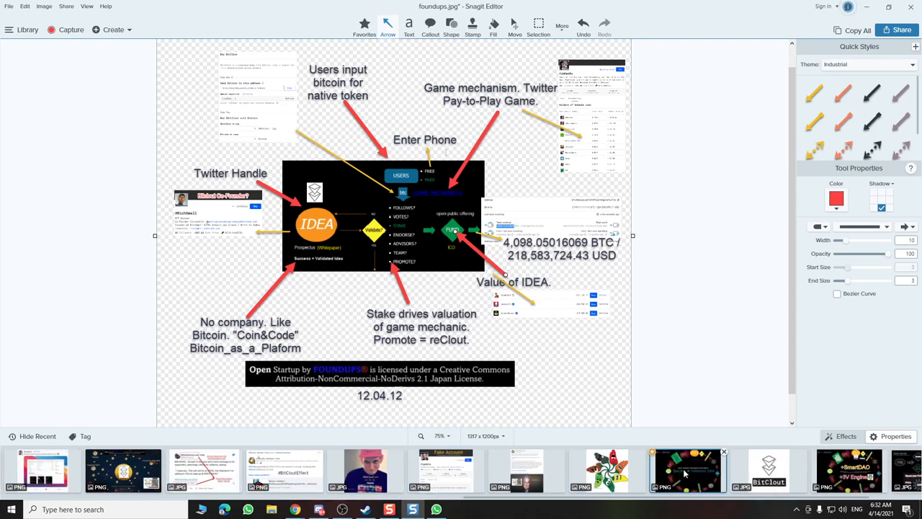
# - Open foundups blockchain 2025.png with the +SmartDAO and +3V Engine cycle
pyautogui.click(848, 470)
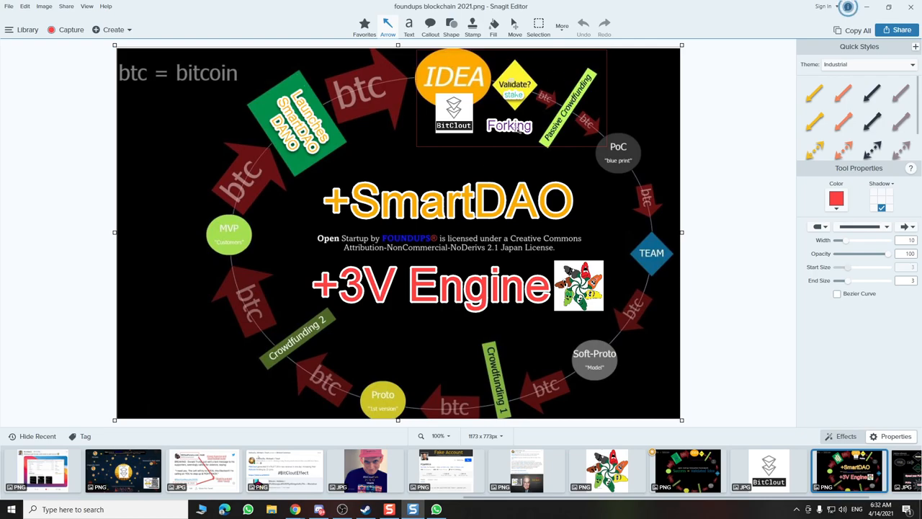
pyautogui.moveTo(565, 416)
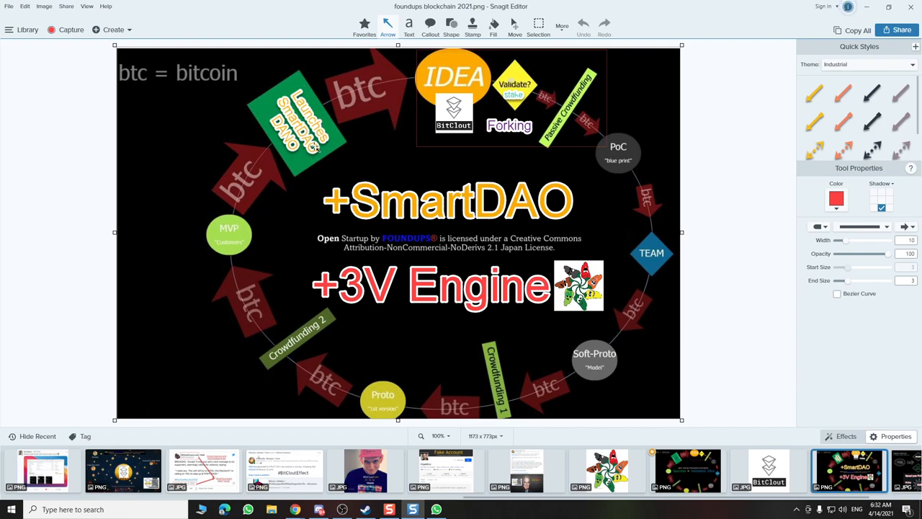
pyautogui.moveTo(323, 107)
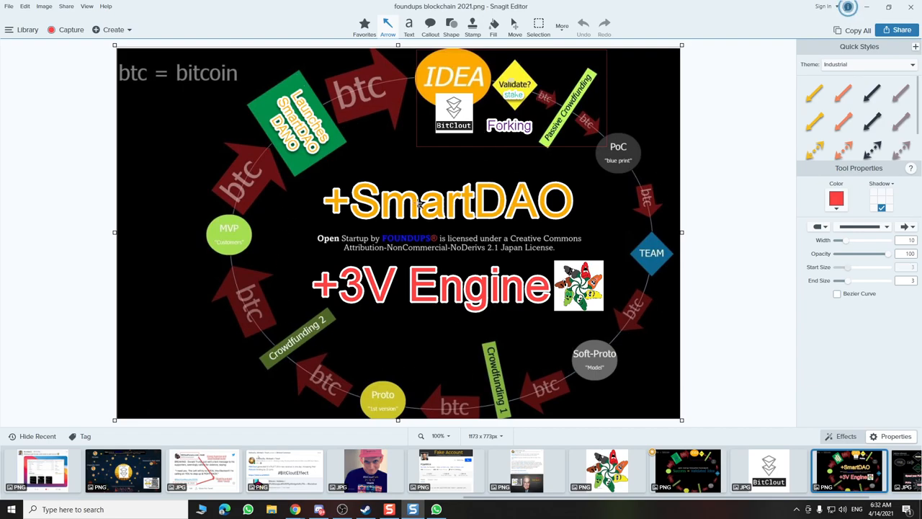
pyautogui.moveTo(438, 310)
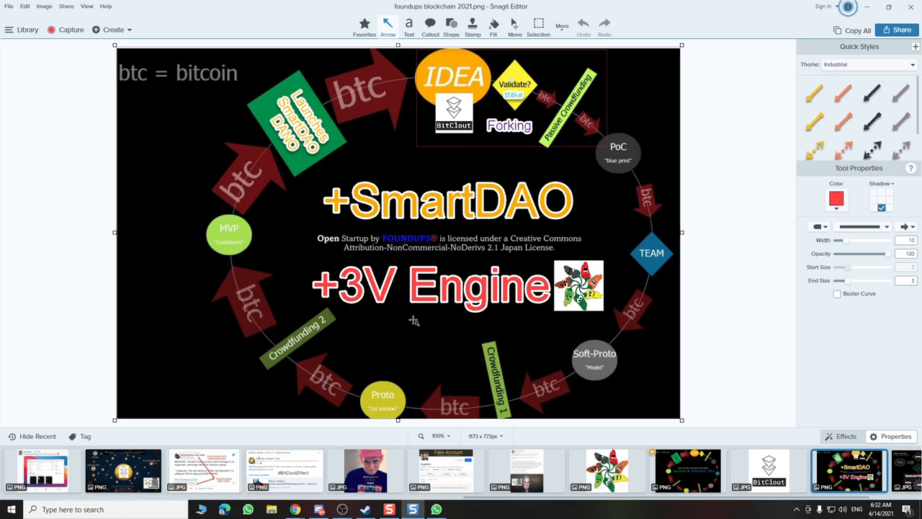
pyautogui.moveTo(363, 174)
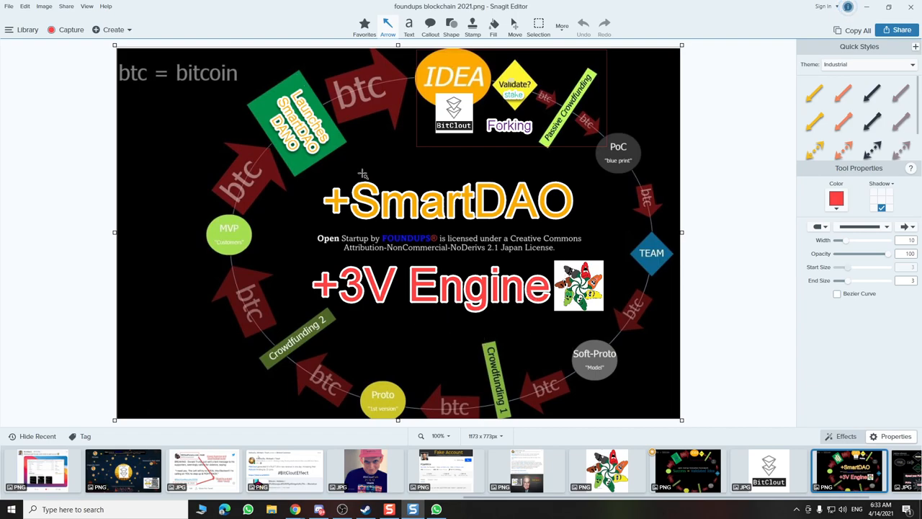
pyautogui.moveTo(204, 473)
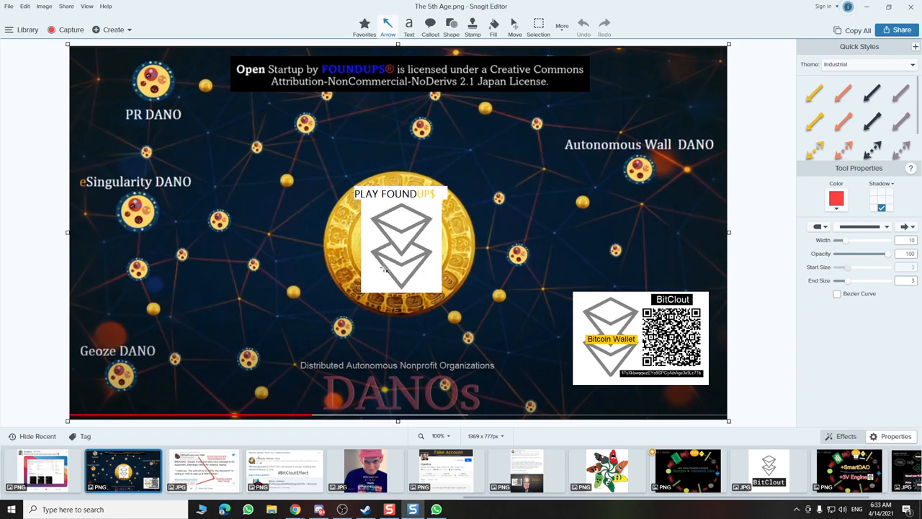
pyautogui.moveTo(127, 205)
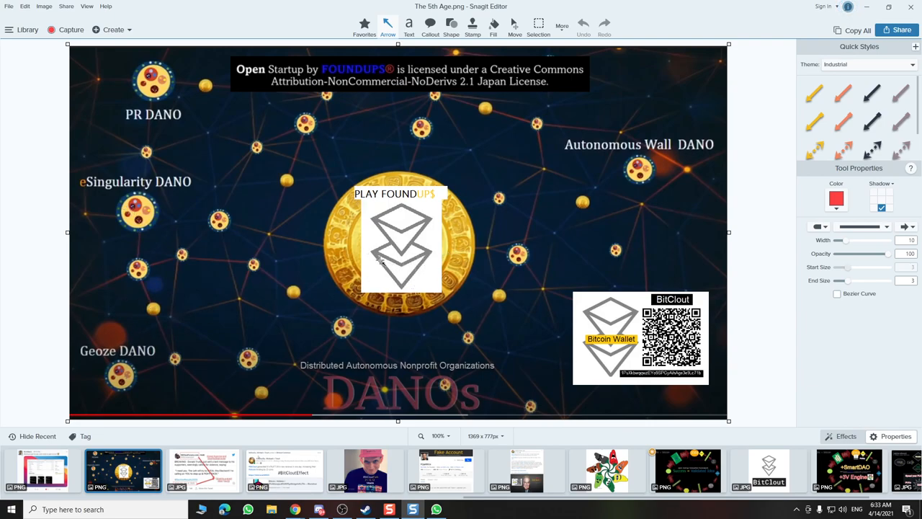
pyautogui.moveTo(415, 233)
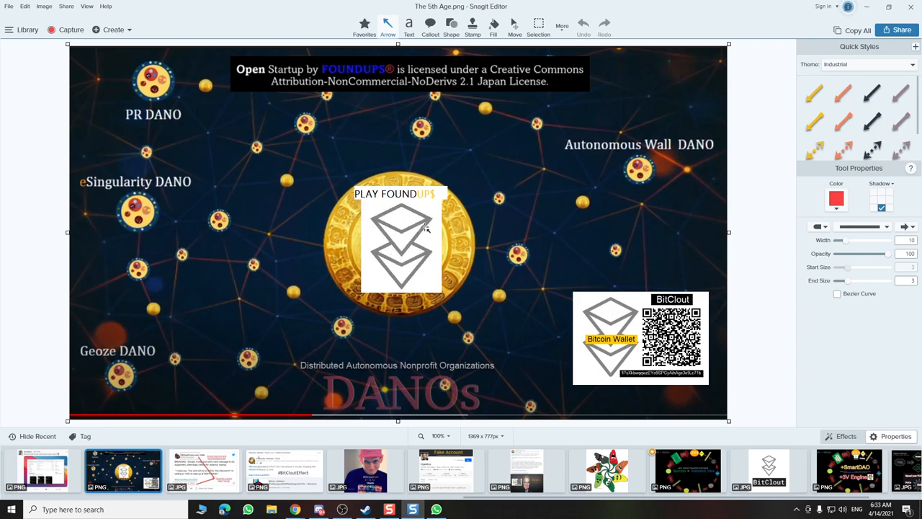
pyautogui.moveTo(389, 201)
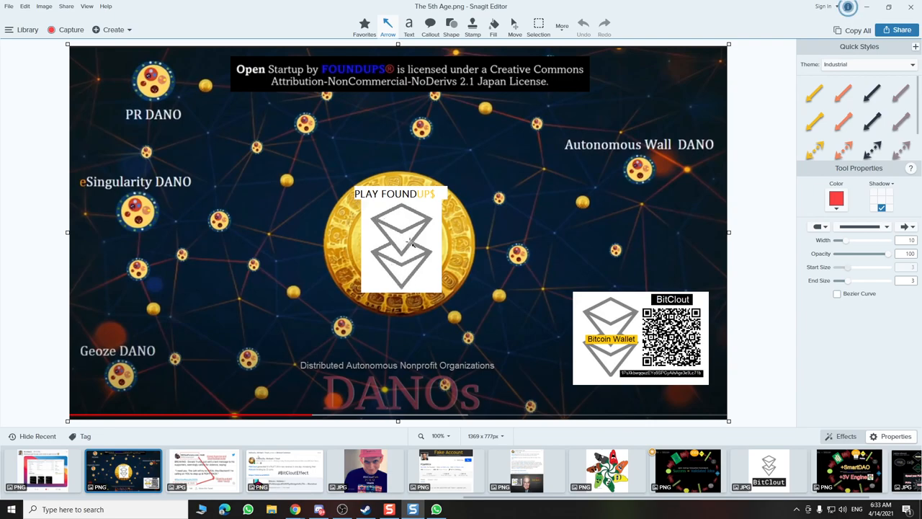
pyautogui.moveTo(401, 251)
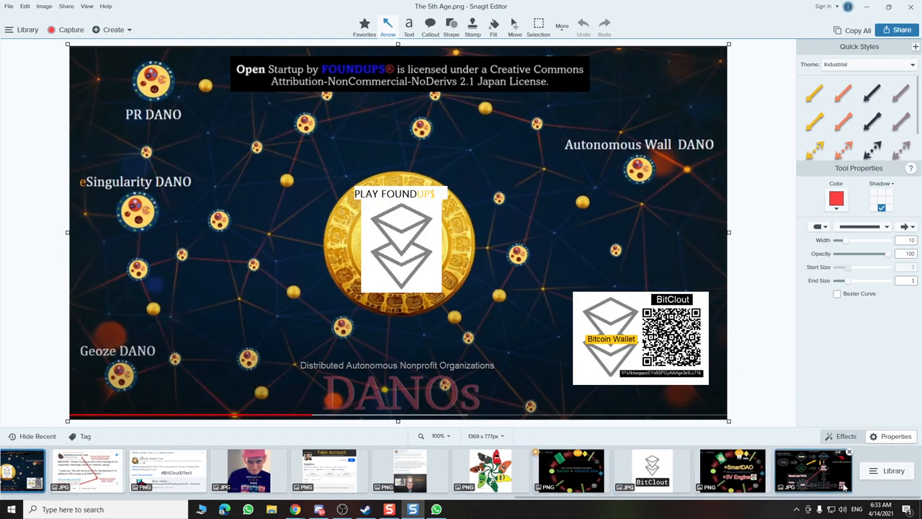
# - Leave The 5th Age DANOs image and bring up the capture library
pyautogui.click(27, 29)
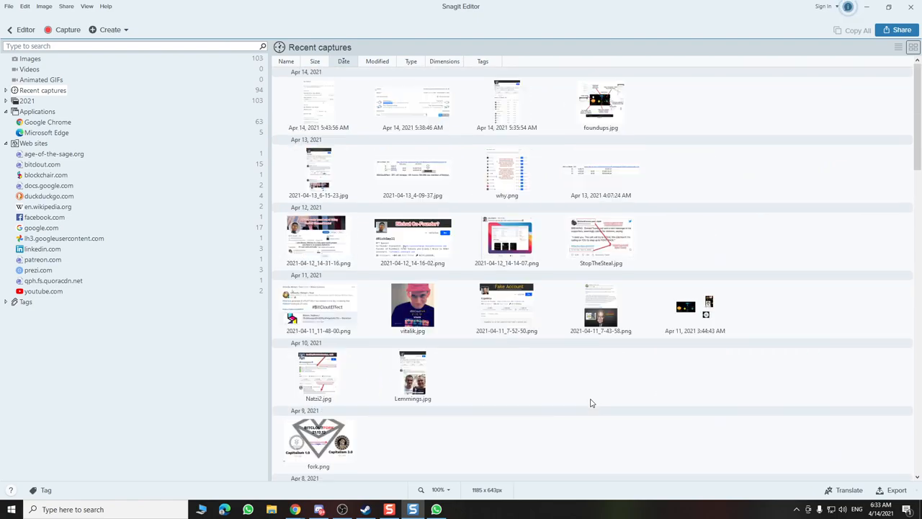
# - Scroll the Recent captures list back to the early April and March 2021 items
pyautogui.scroll(-3)
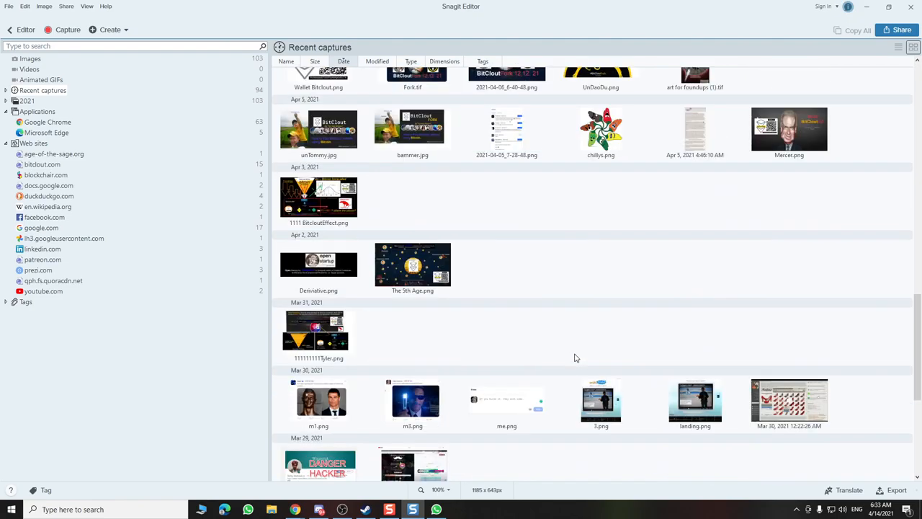
pyautogui.scroll(-3)
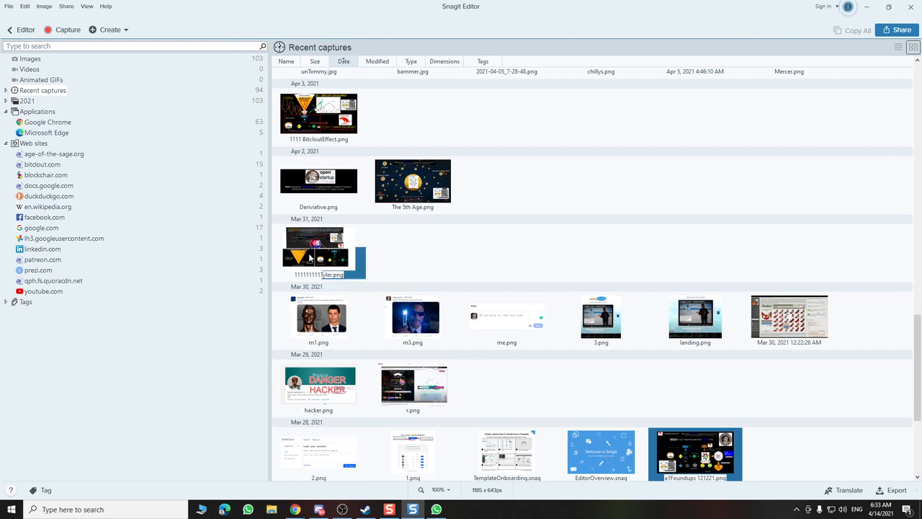
# - Open the Mar 21 Tyler.png Value Proposition collage with the Open Corp 3.0 pyramid
pyautogui.doubleClick(317, 245)
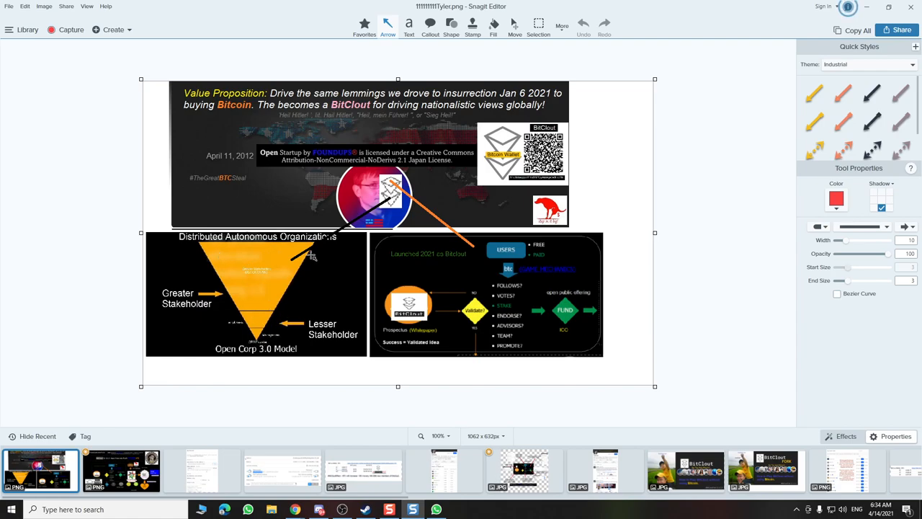
pyautogui.moveTo(320, 259)
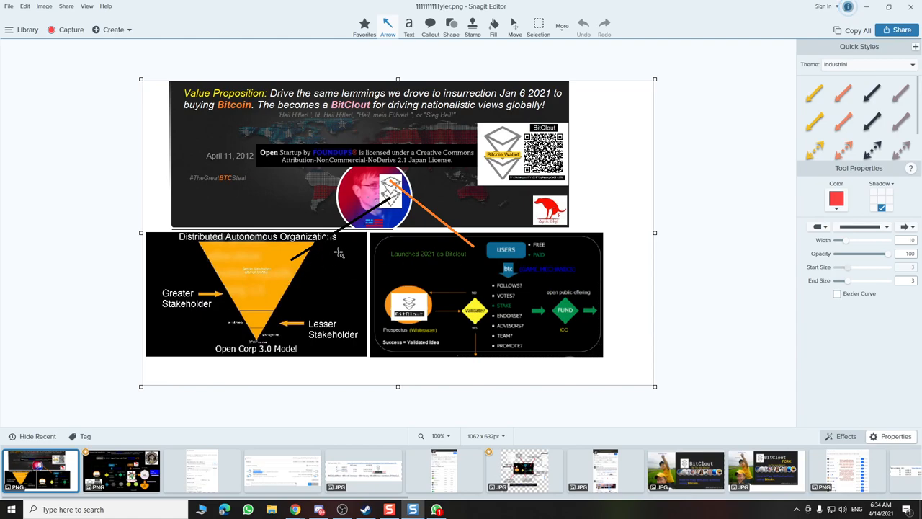
pyautogui.moveTo(465, 333)
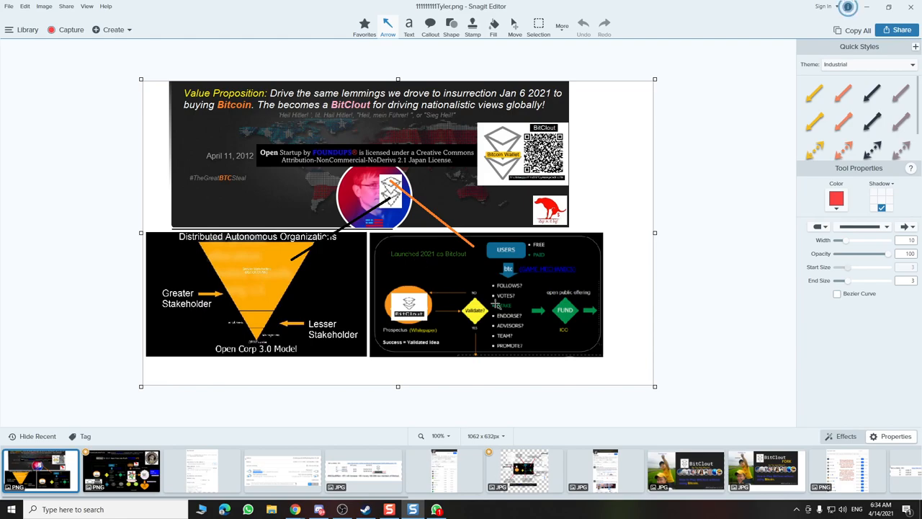
# - Open the allFoundups 121221.png FUCs hard-fork diagram from the Recent tray
pyautogui.click(121, 469)
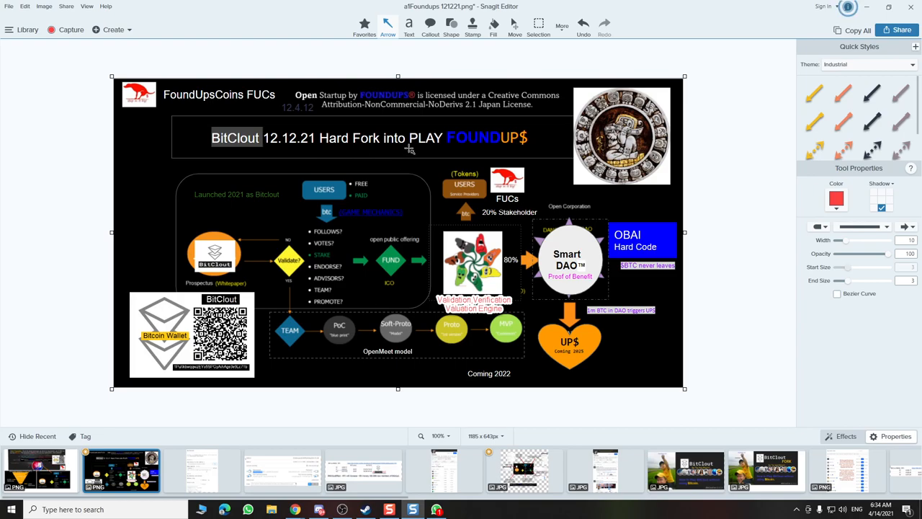
pyautogui.moveTo(438, 257)
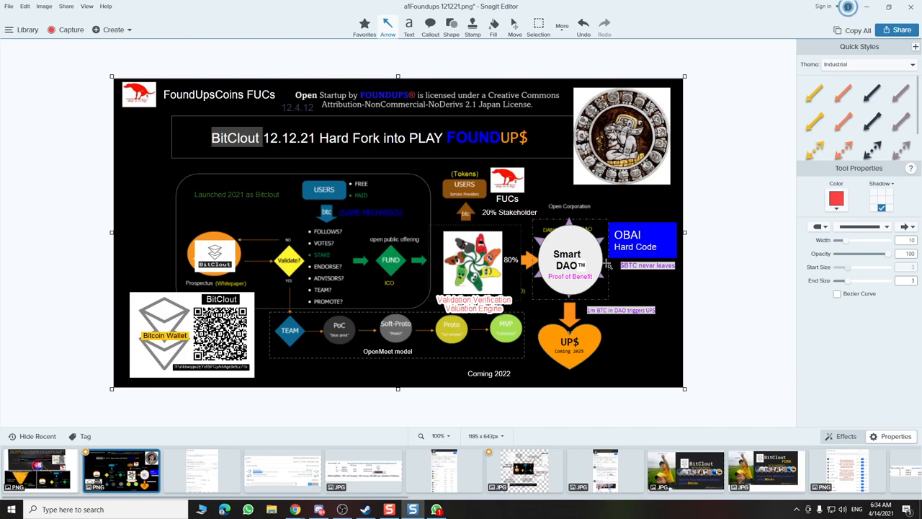
pyautogui.moveTo(410, 363)
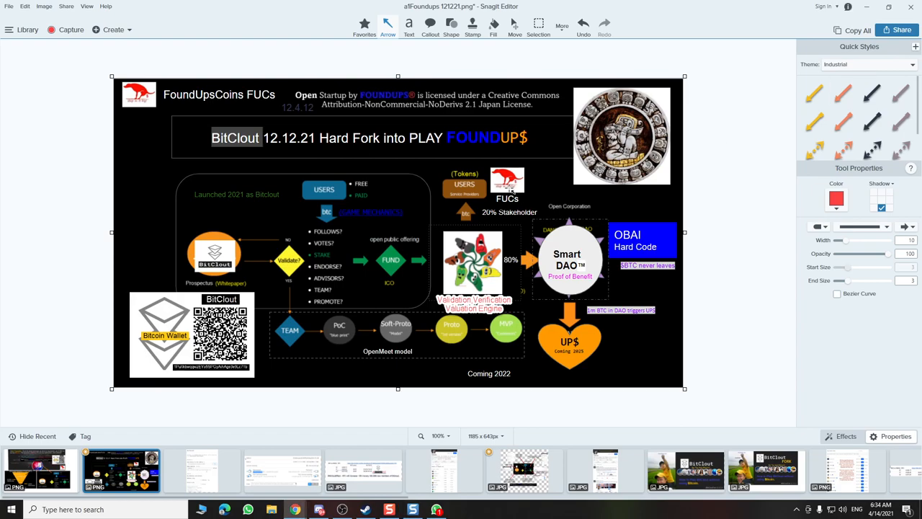
pyautogui.moveTo(348, 266)
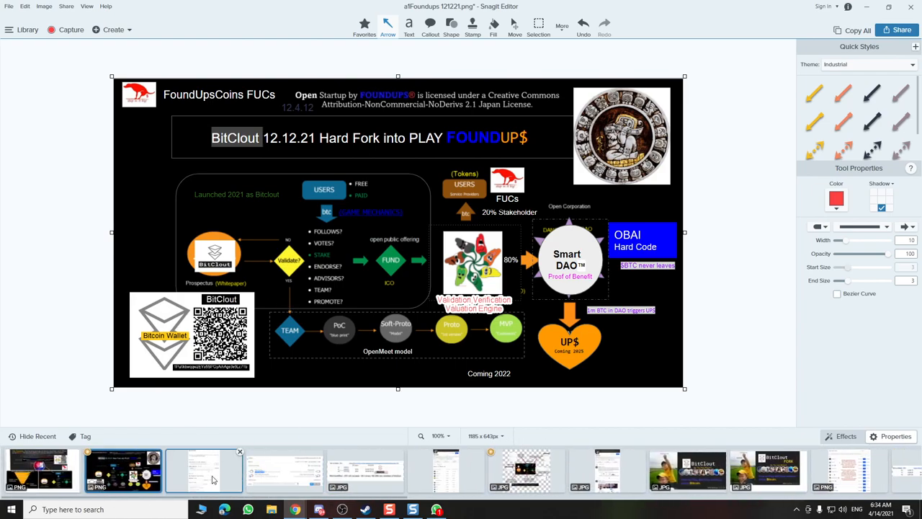
# - Revisit the annotated foundups IDEA diagram, then switch to the Value Proposition collage
pyautogui.click(282, 470)
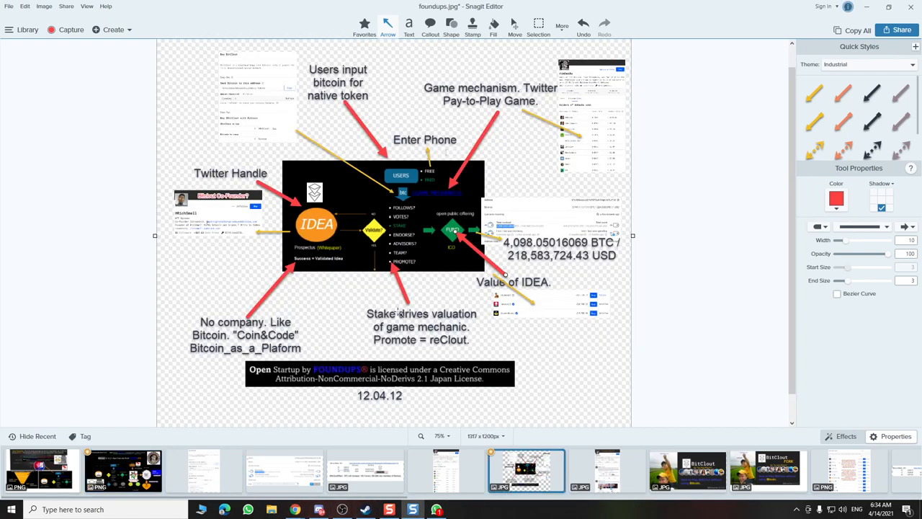
pyautogui.moveTo(467, 253)
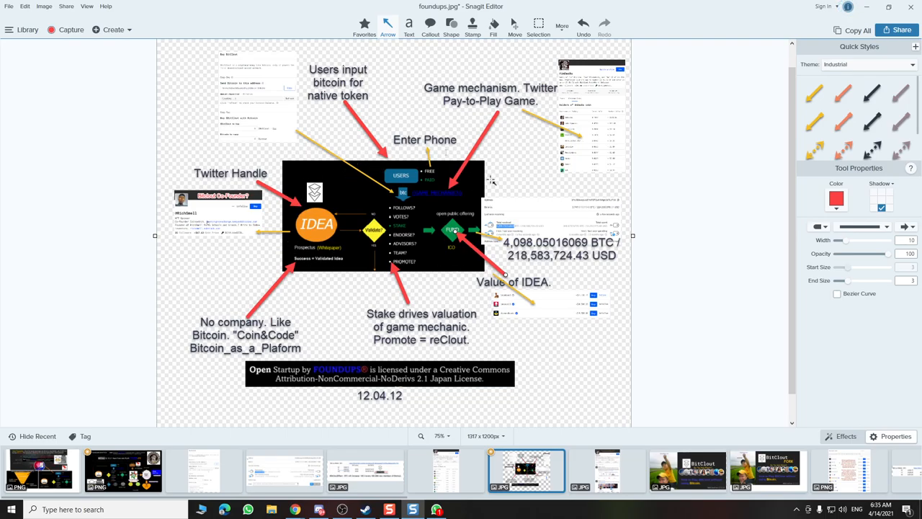
pyautogui.moveTo(348, 261)
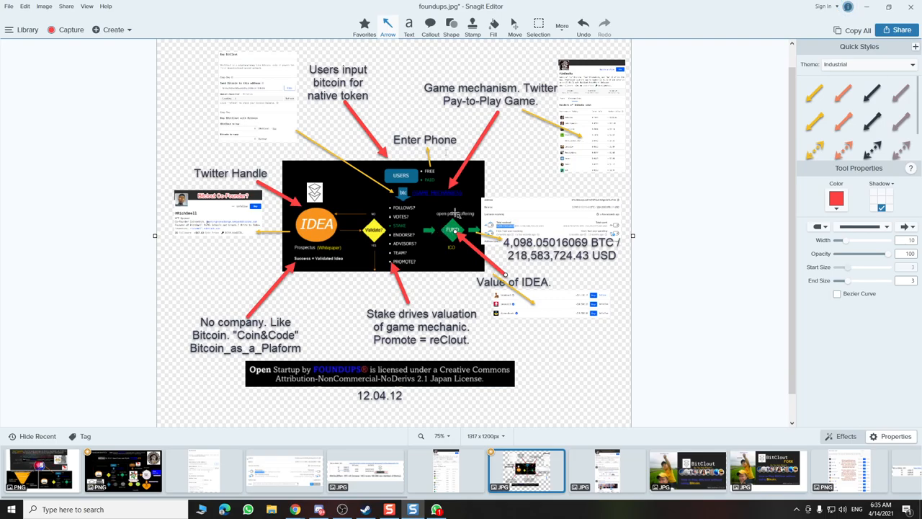
pyautogui.moveTo(475, 178)
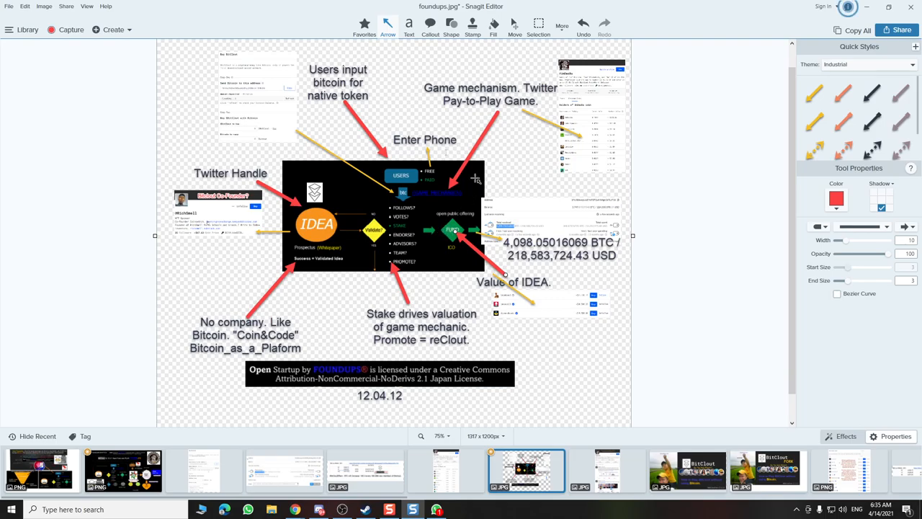
pyautogui.moveTo(426, 164)
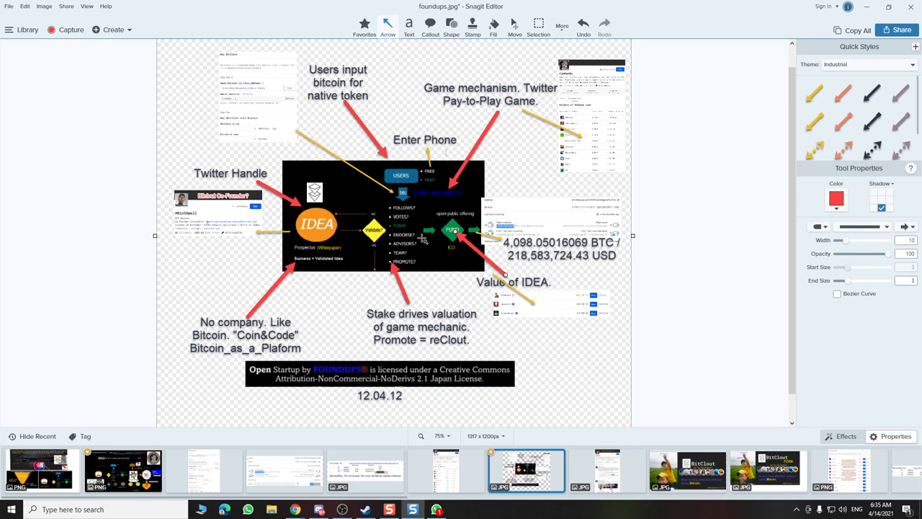
pyautogui.moveTo(338, 185)
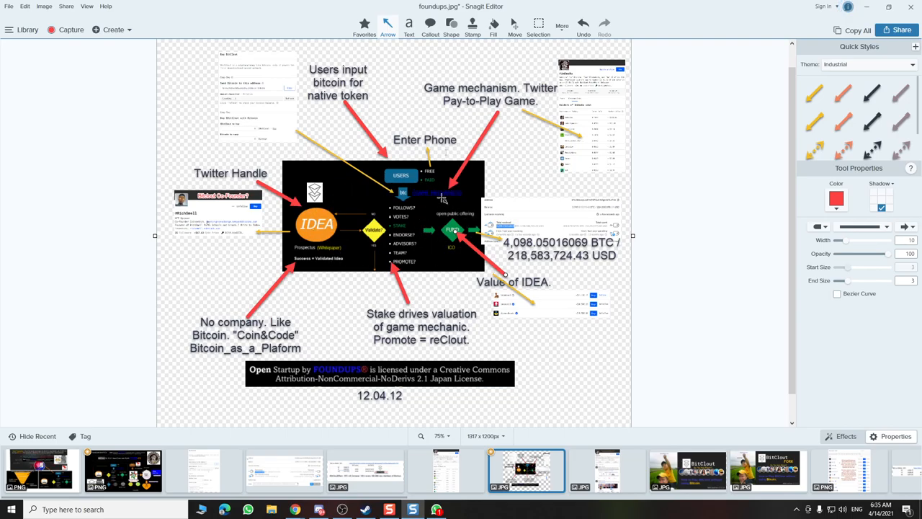
pyautogui.moveTo(351, 273)
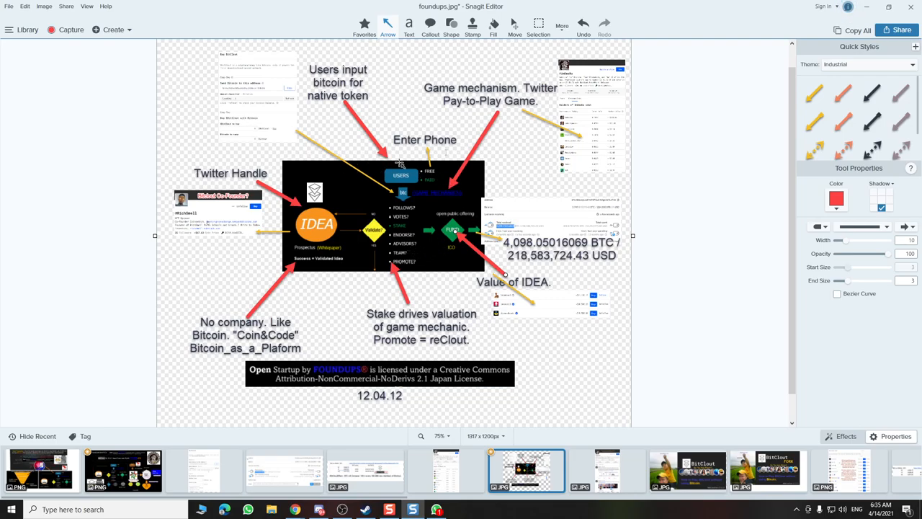
pyautogui.click(40, 468)
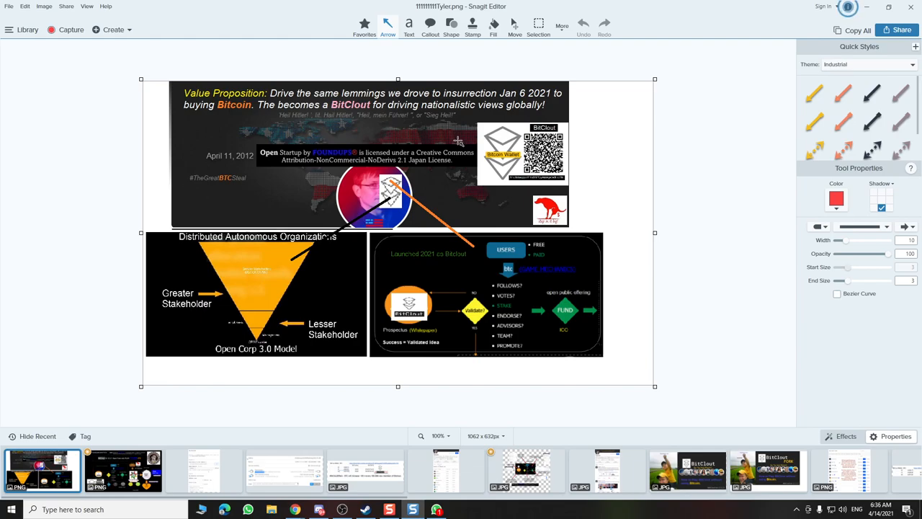
pyautogui.moveTo(450, 141)
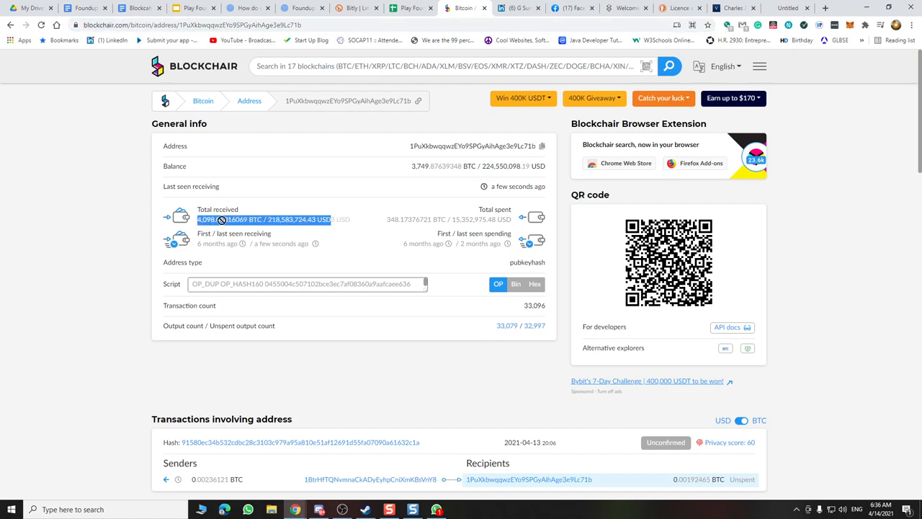
# - Switch from the diagrams to the Play Foundups BitClout spreadsheet in the browser
pyautogui.click(409, 8)
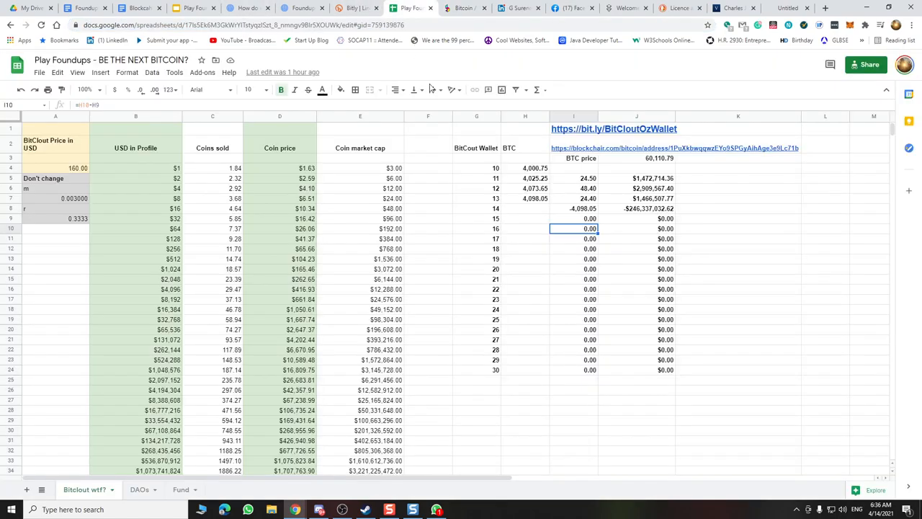
# - Inspect the logged balances 4,025.25 and 4,098.05 and their differences 24.50, 40.40 and 24.40
pyautogui.click(524, 179)
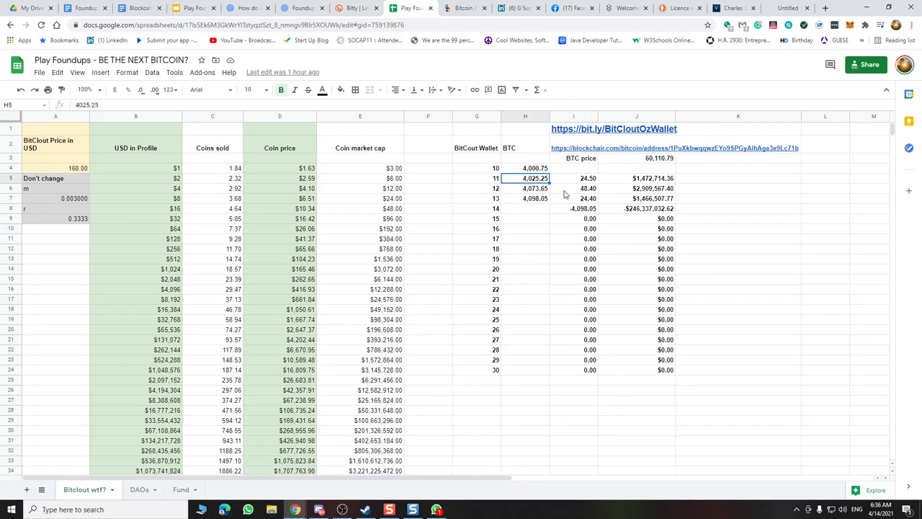
pyautogui.click(524, 199)
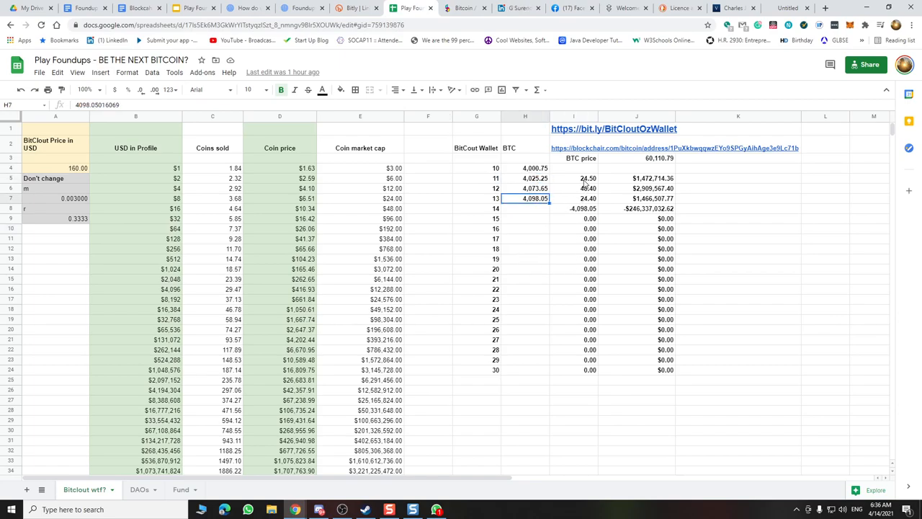
pyautogui.click(574, 178)
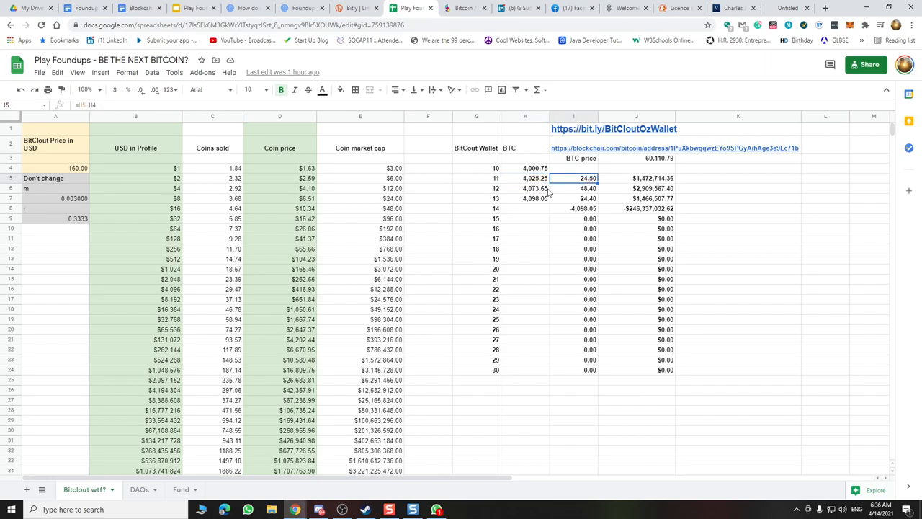
pyautogui.click(574, 188)
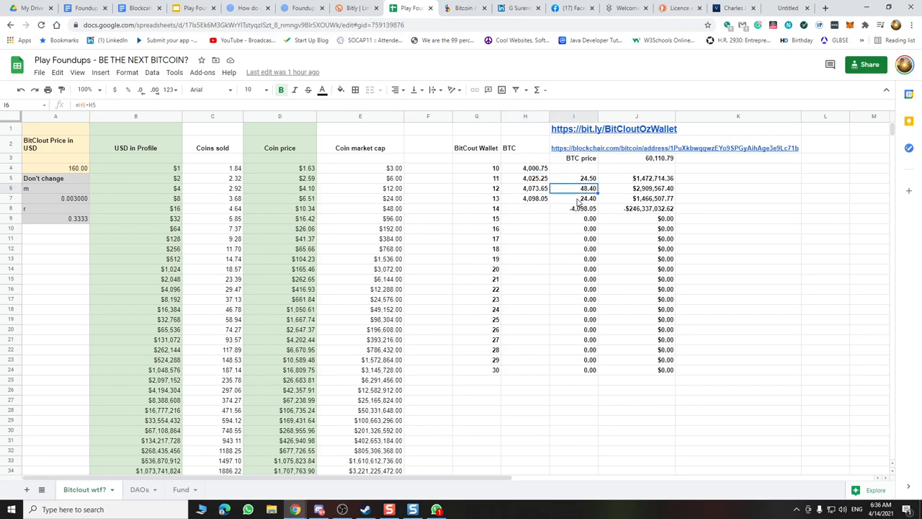
pyautogui.click(573, 198)
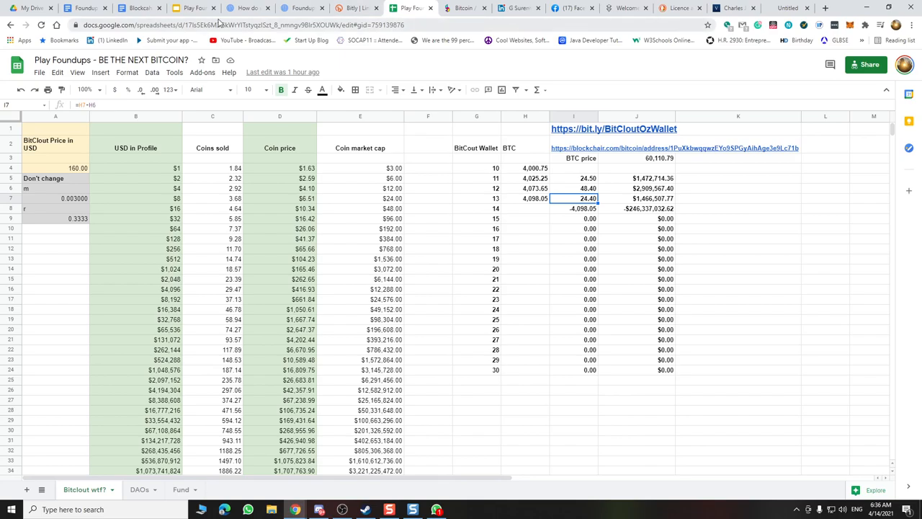
# - Return to the wallet's Blockchair address page showing about 3,750 BTC
pyautogui.click(461, 9)
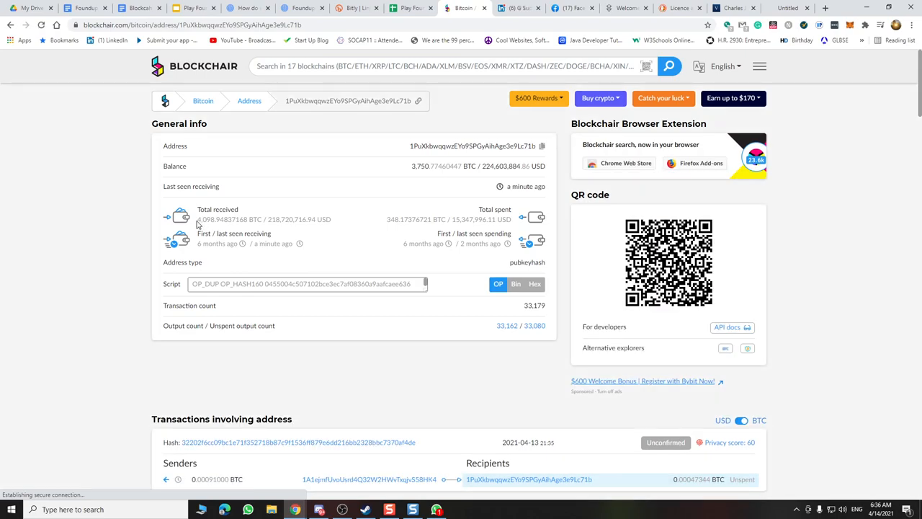
# - Select the wallet's Total received BTC amount and return to the spreadsheet to log it in H7
pyautogui.doubleClick(221, 219)
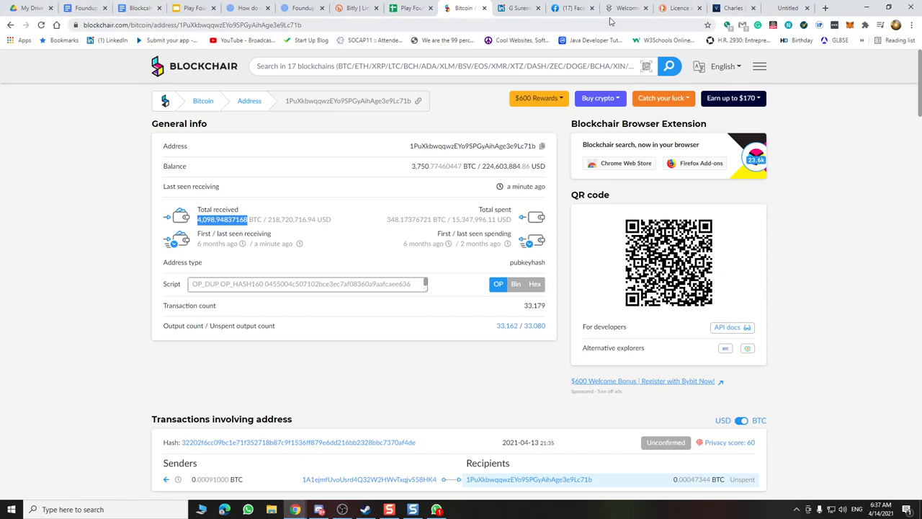
pyautogui.click(409, 9)
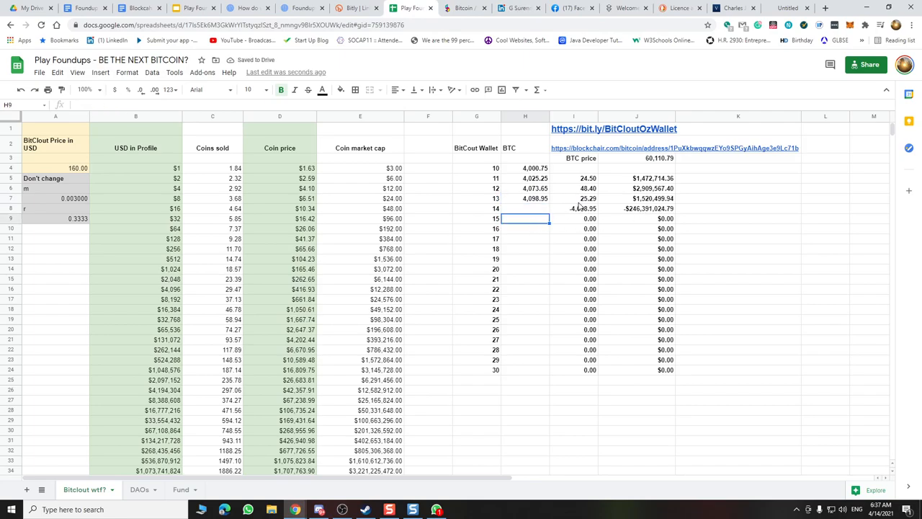
# - Verify the updated balance 4,098.94837168 and its 25.29 difference against the 40.40 difference
pyautogui.click(524, 199)
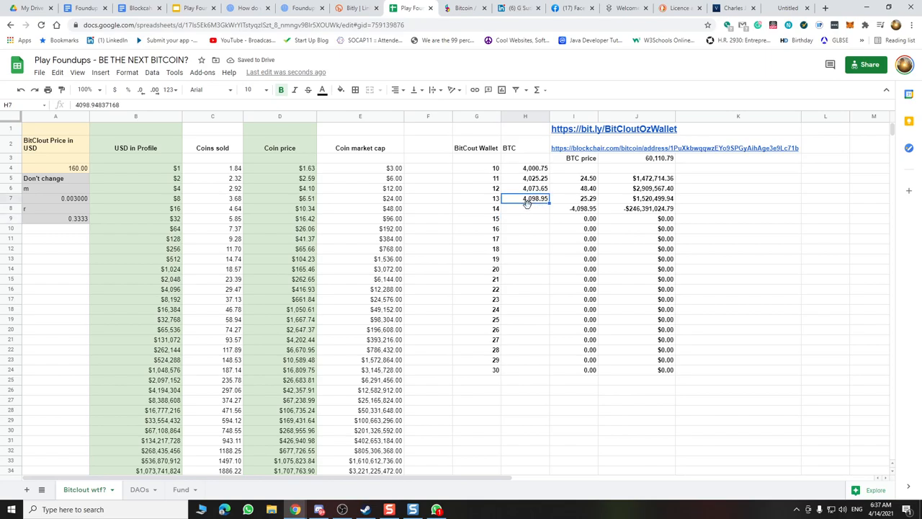
pyautogui.click(573, 199)
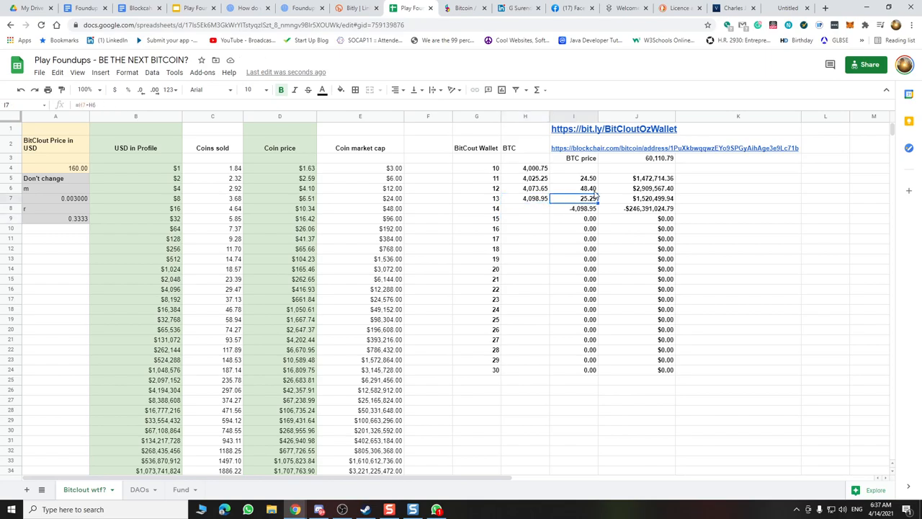
pyautogui.click(574, 187)
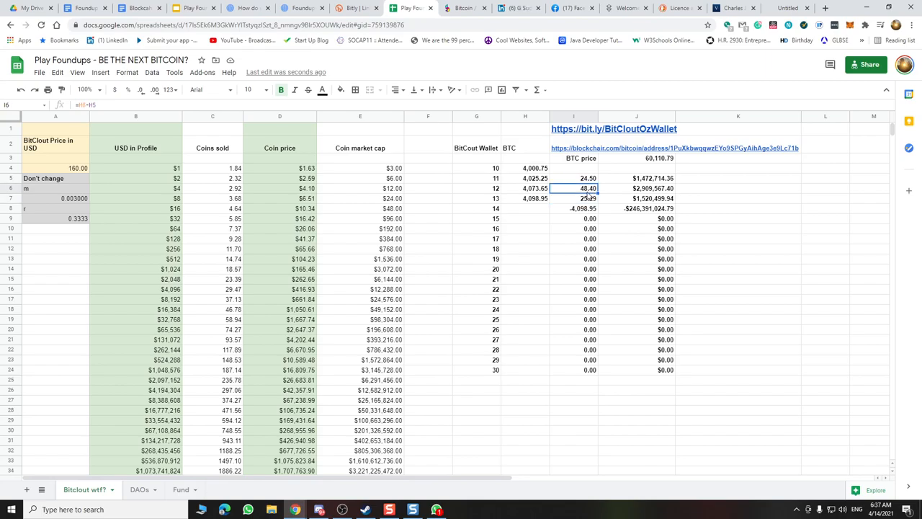
pyautogui.click(573, 199)
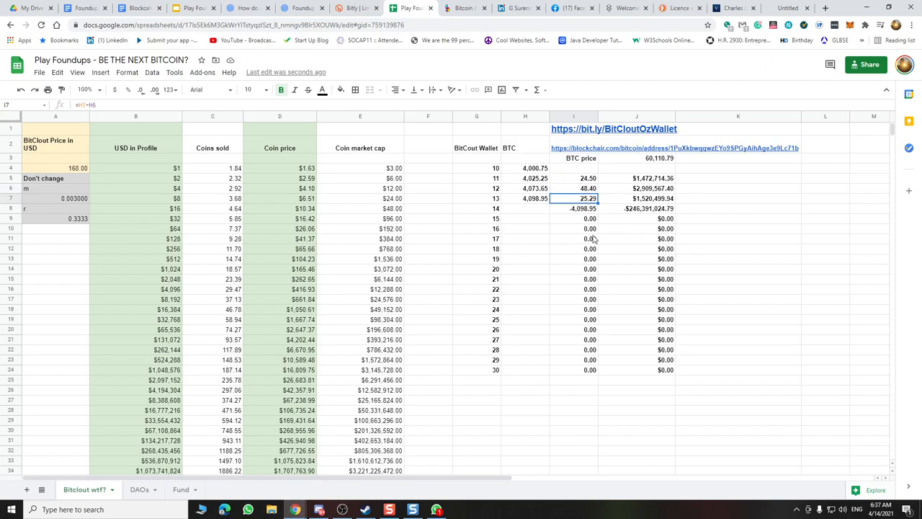
pyautogui.moveTo(550, 257)
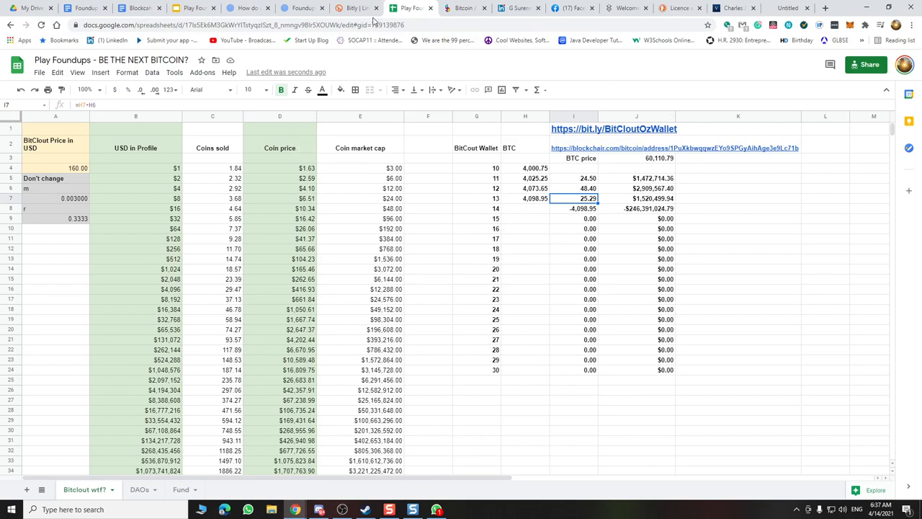
# - Leave the spreadsheet via Google Drive home and return to the diagrams in Snagit Editor
pyautogui.click(29, 8)
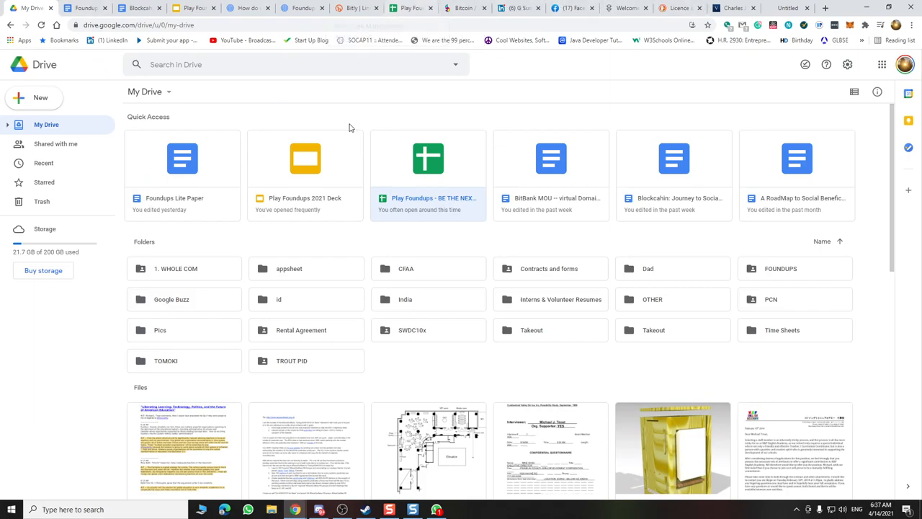
pyautogui.click(412, 510)
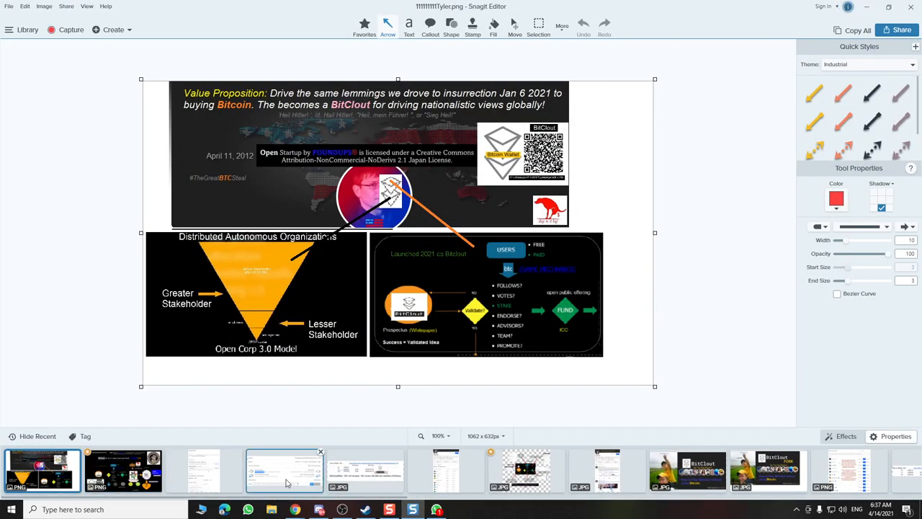
# - Open the FoundUps IDEA diagram, then the FoundUpsCoins FUCs BitClout hard fork diagram from the Recent tray
pyautogui.click(526, 469)
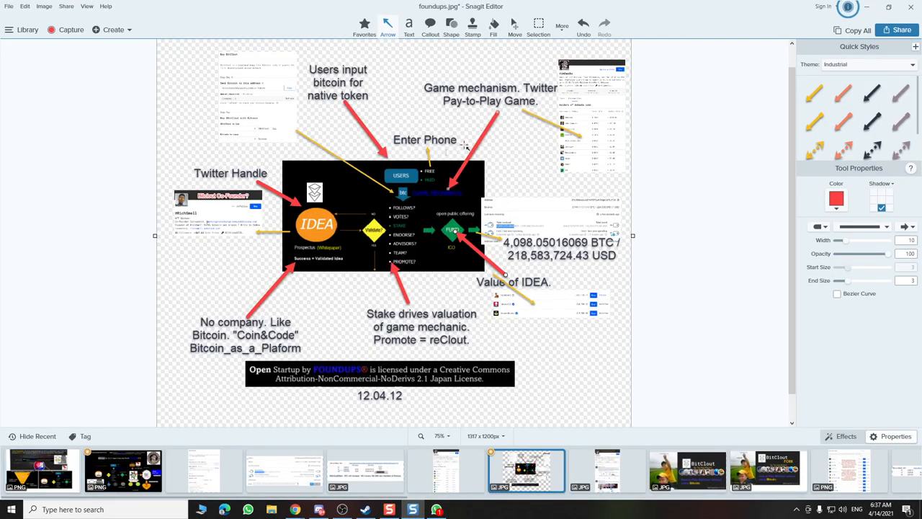
pyautogui.click(122, 470)
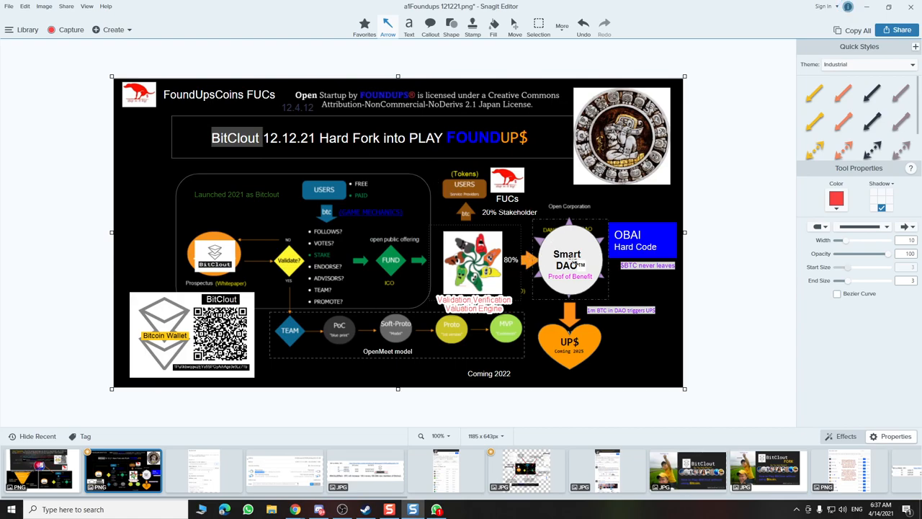
pyautogui.moveTo(231, 124)
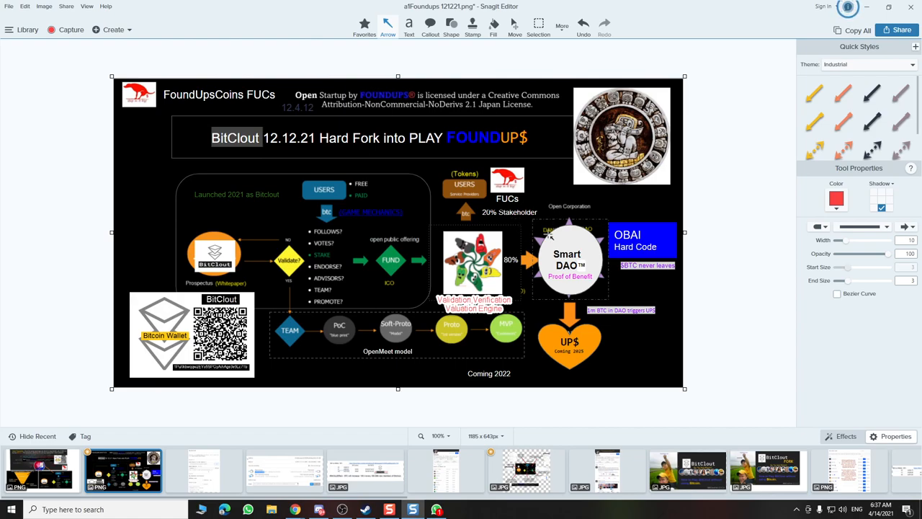
pyautogui.moveTo(560, 156)
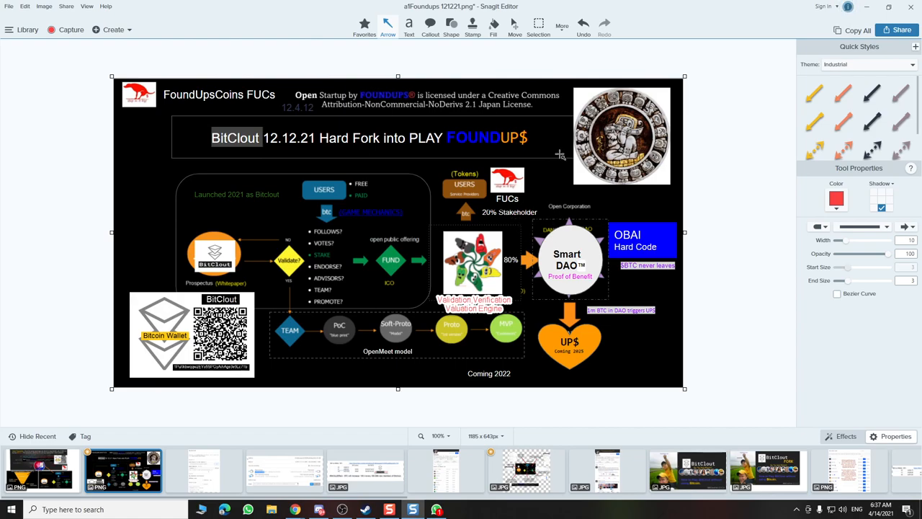
pyautogui.moveTo(575, 272)
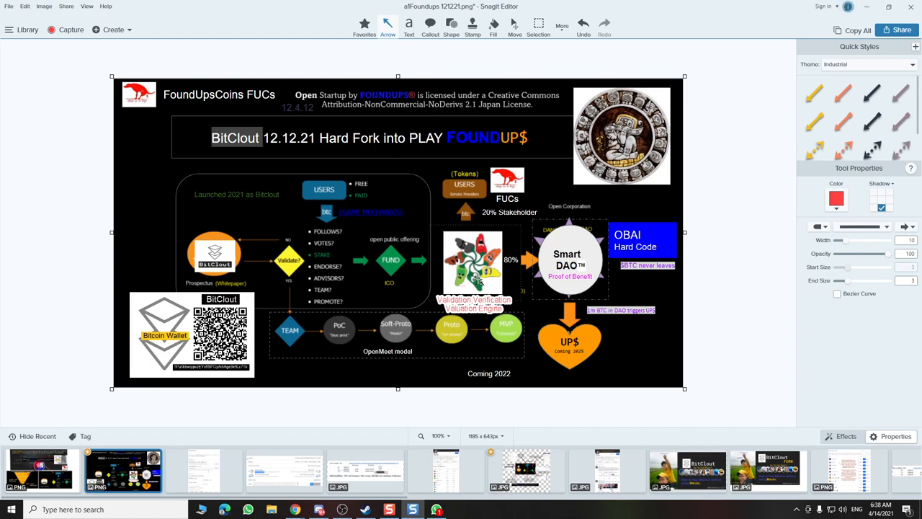
pyautogui.moveTo(510, 204)
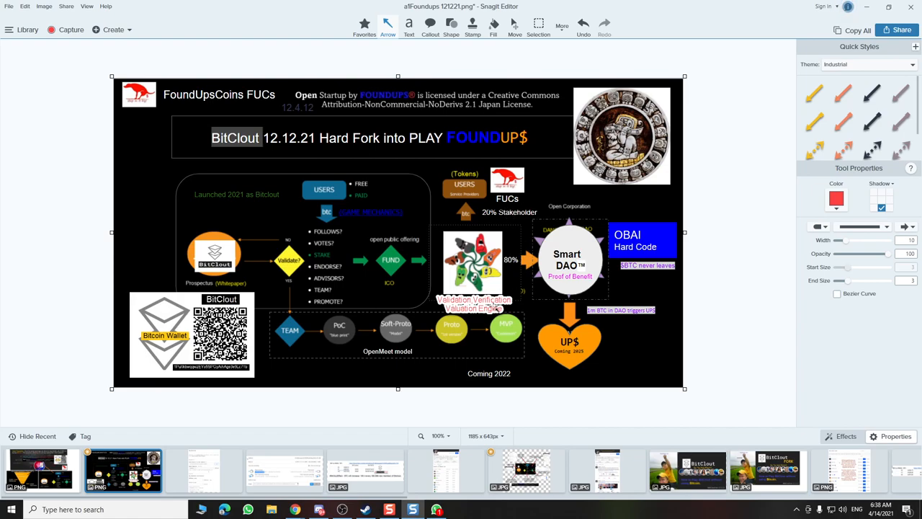
pyautogui.moveTo(524, 248)
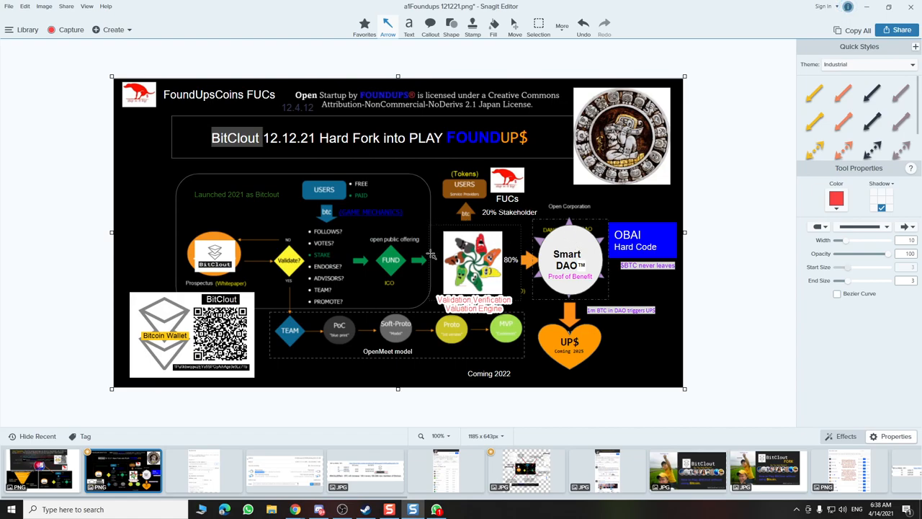
pyautogui.moveTo(461, 226)
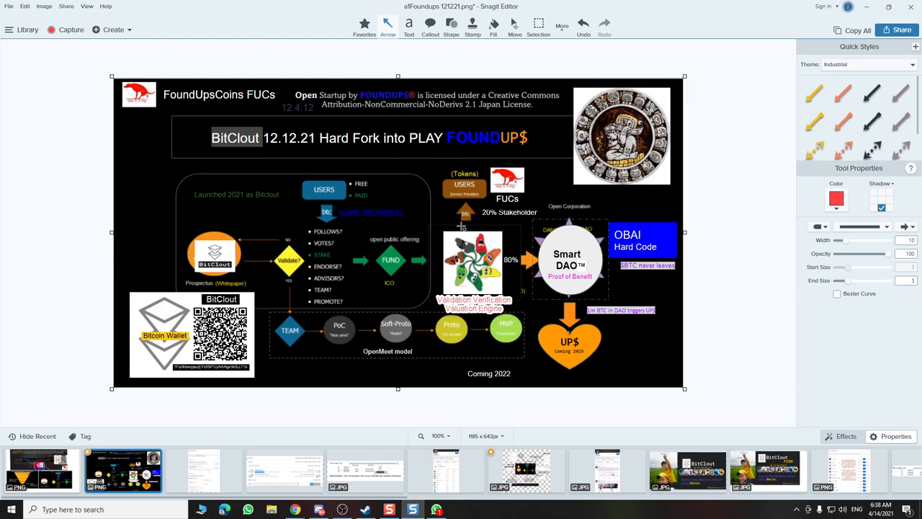